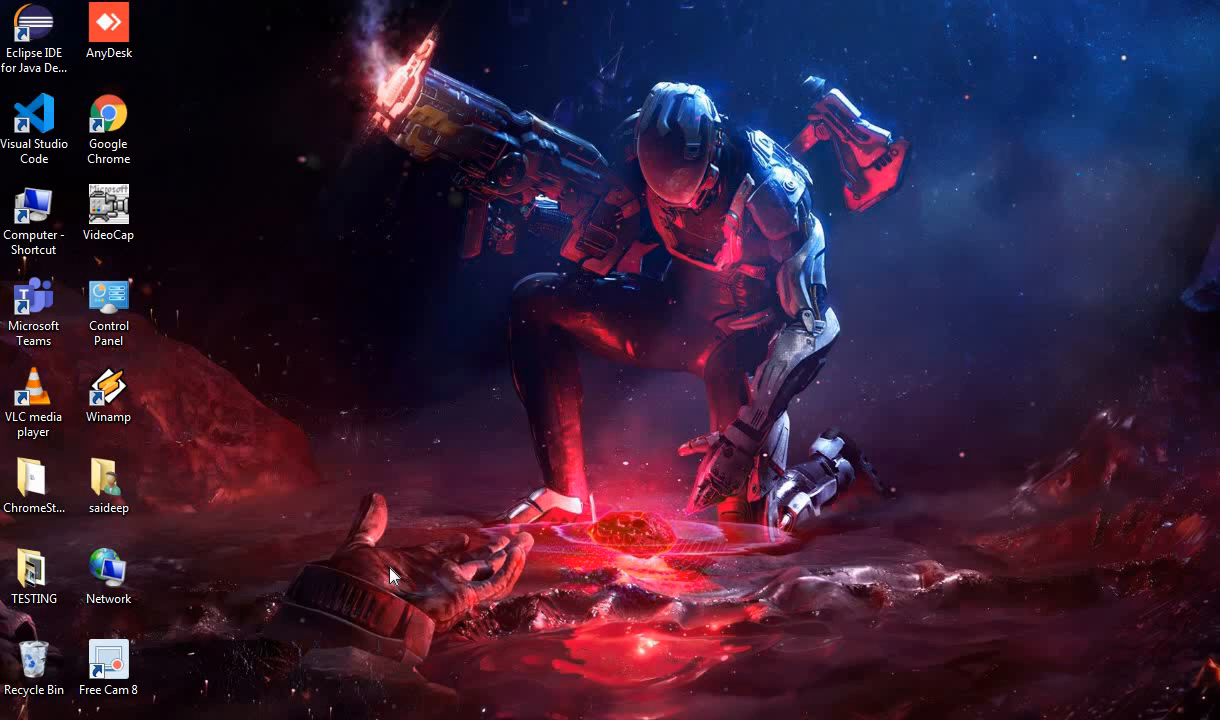
pyautogui.moveTo(500, 410)
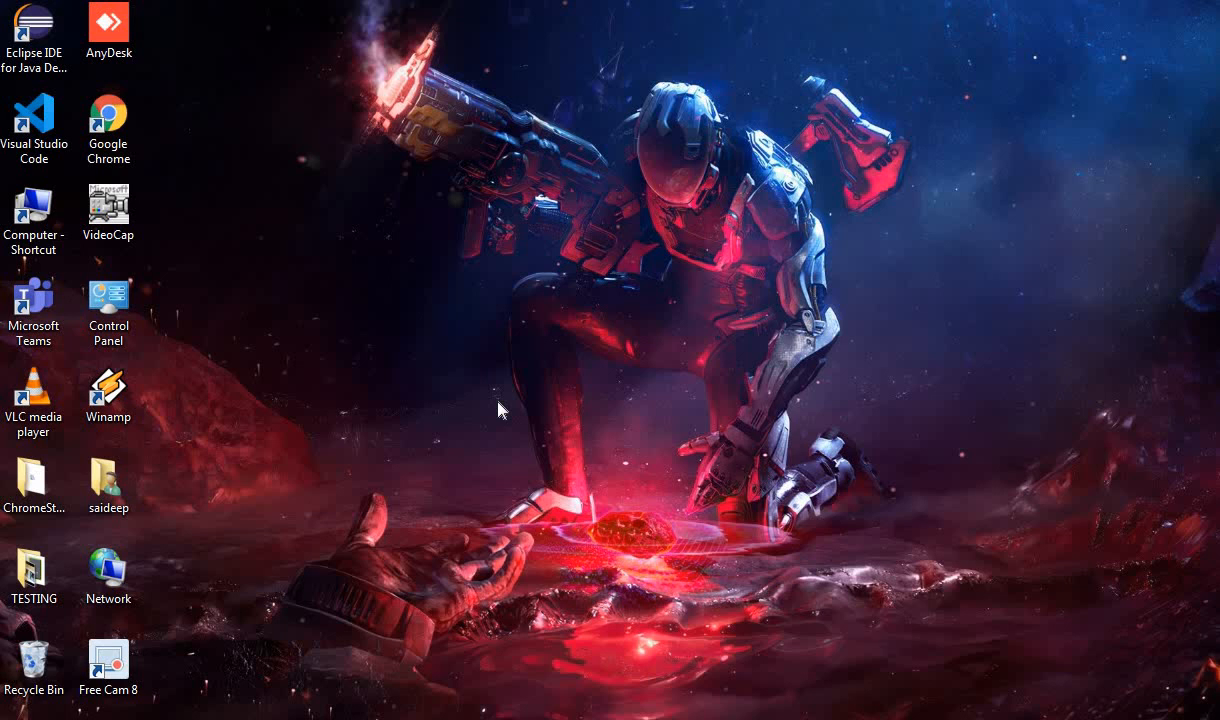
pyautogui.moveTo(256, 160)
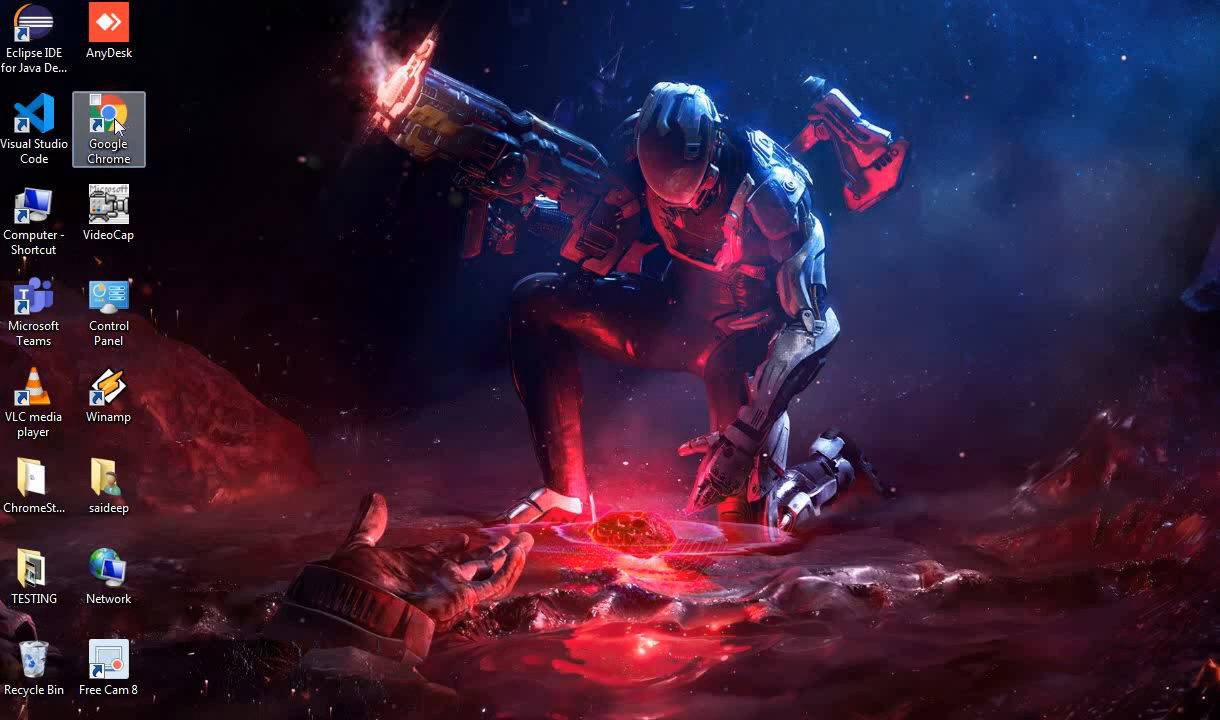
# Launch Chrome from the desktop and run a Google search for 'download anaconda'.
pyautogui.click(108, 120)
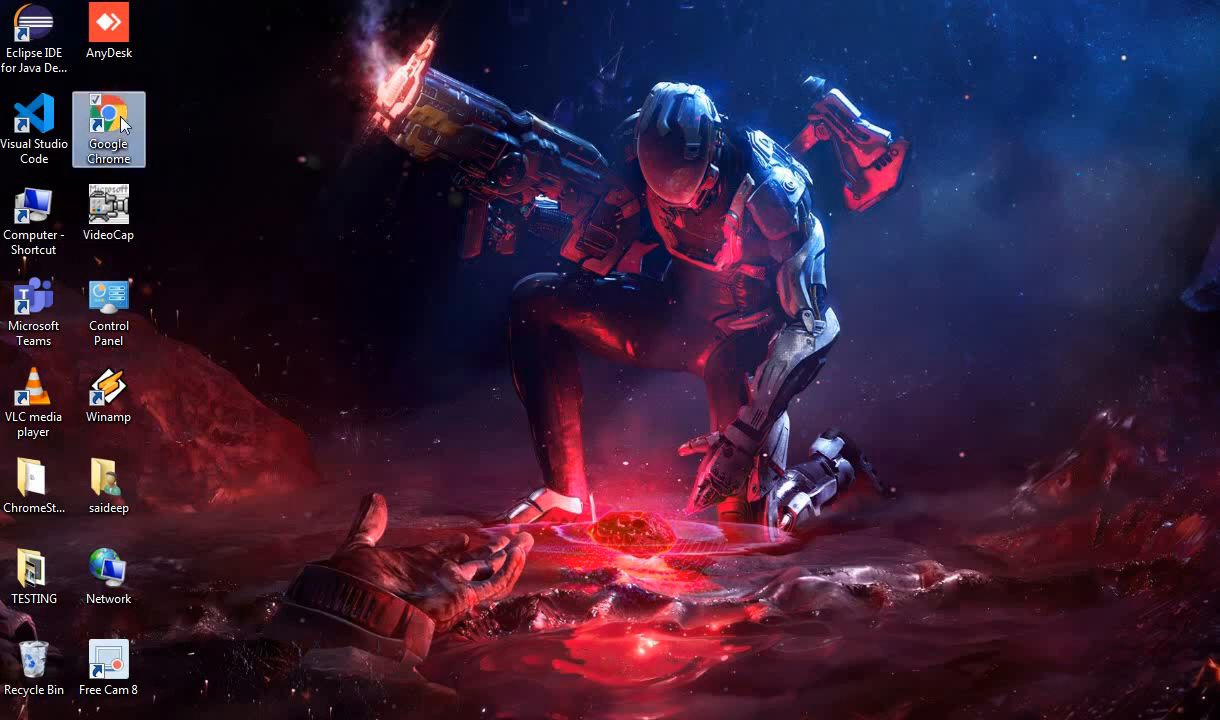
pyautogui.doubleClick(108, 128)
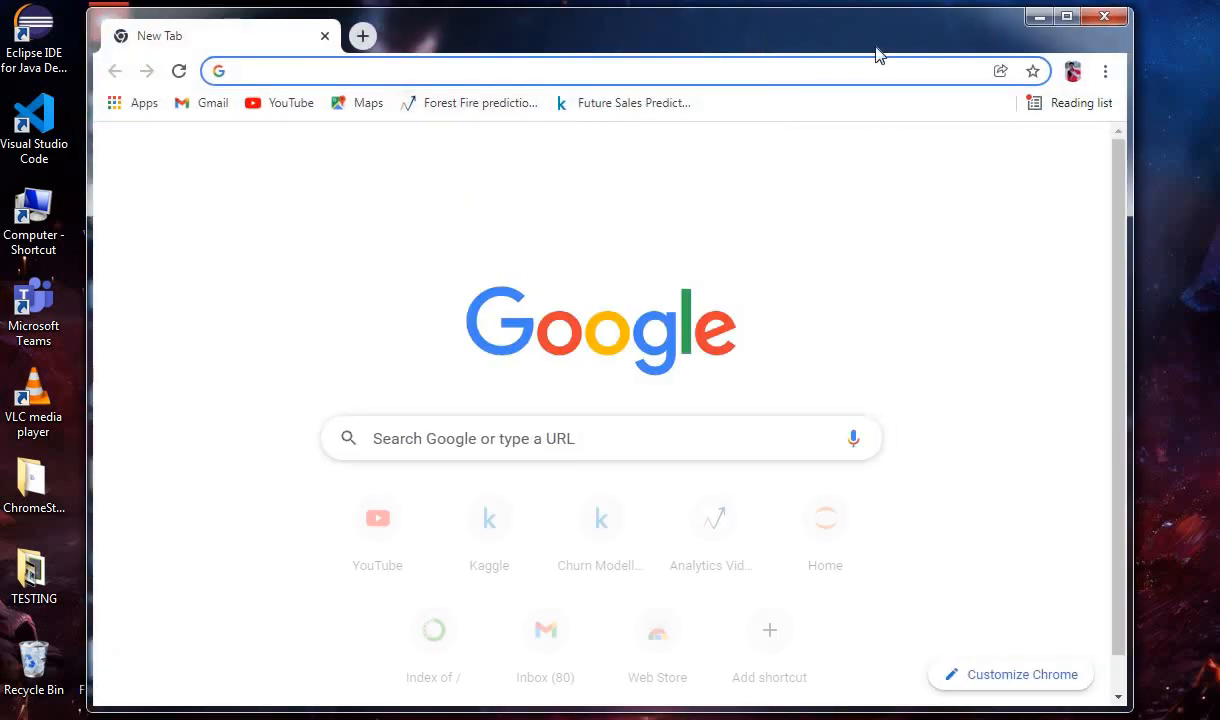
pyautogui.click(600, 438)
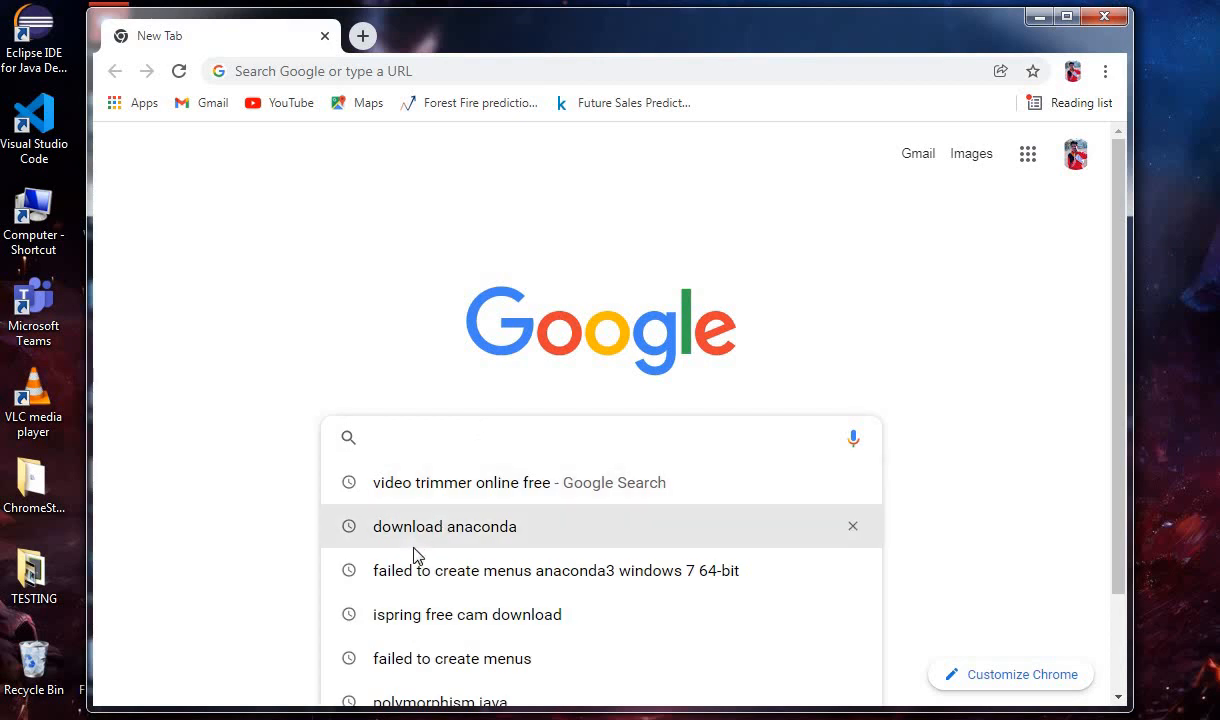
pyautogui.click(444, 526)
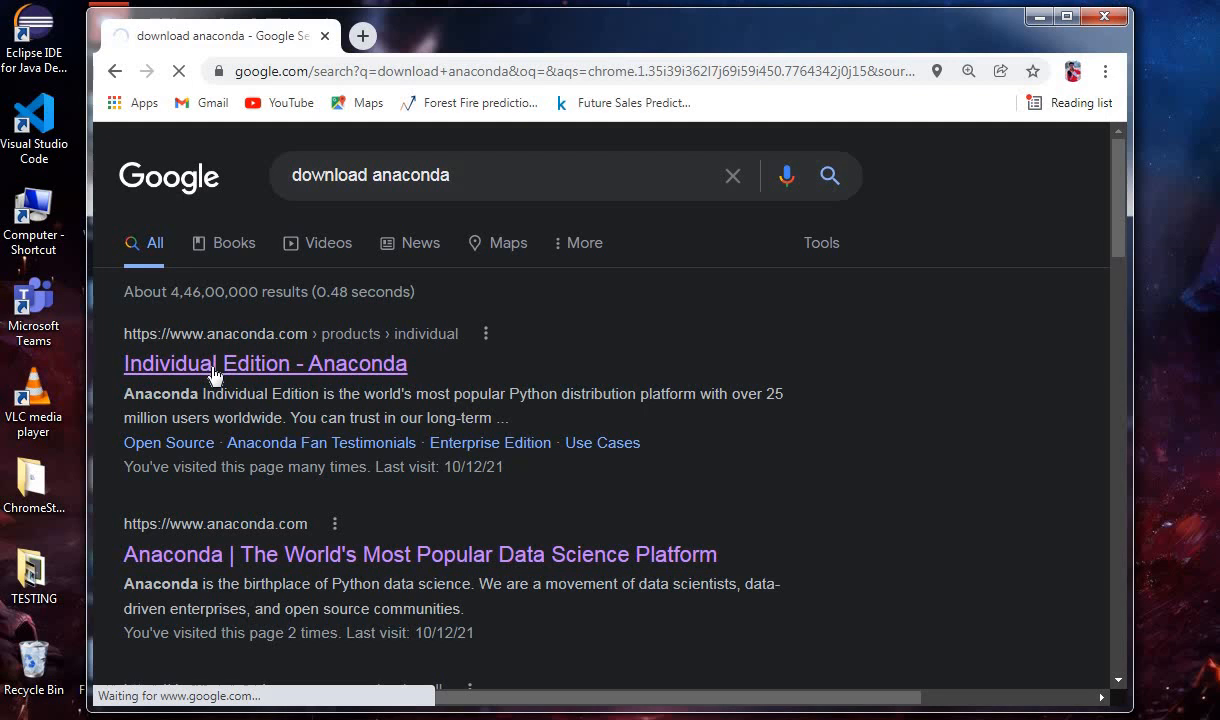
# From the Individual Edition result, start the 64-bit Windows installer download.
pyautogui.click(264, 364)
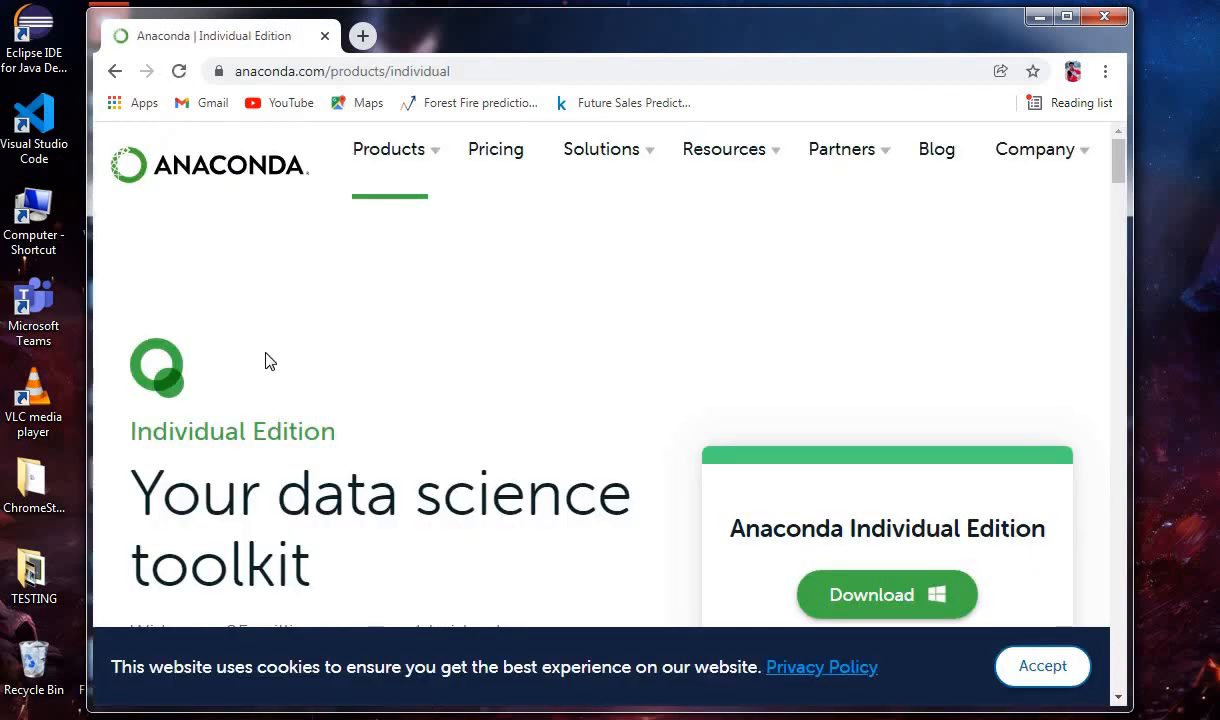
pyautogui.moveTo(240, 212)
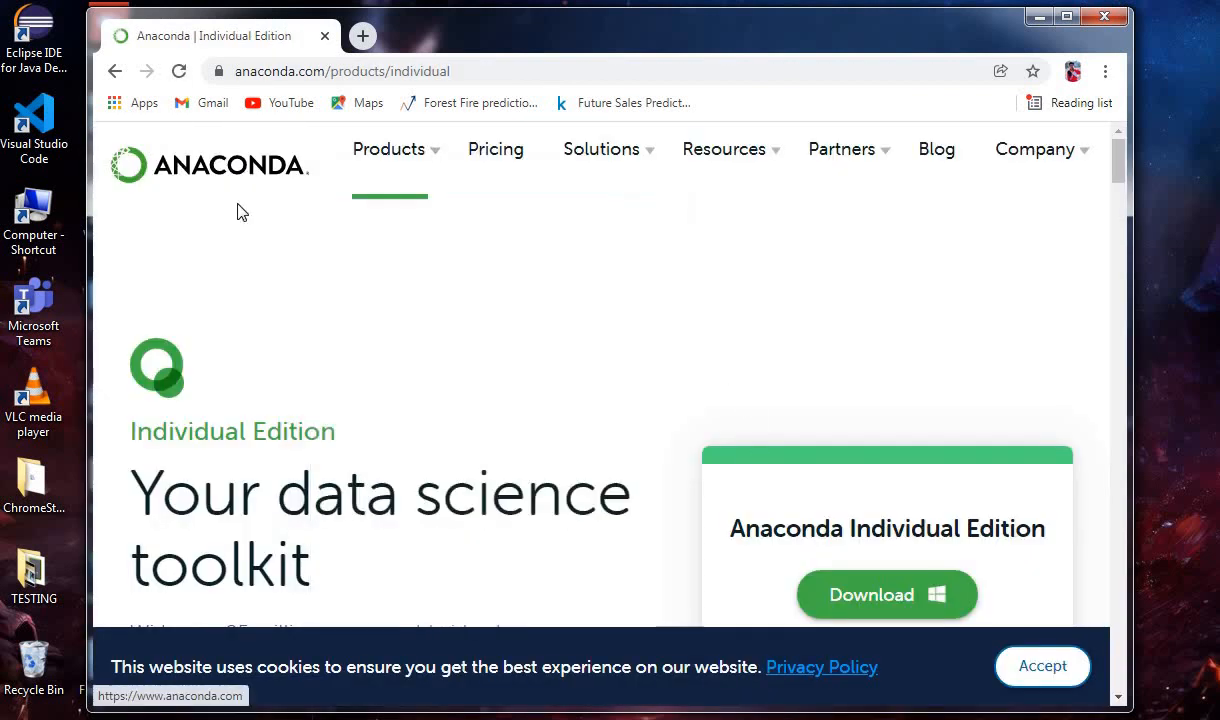
pyautogui.scroll(-3)
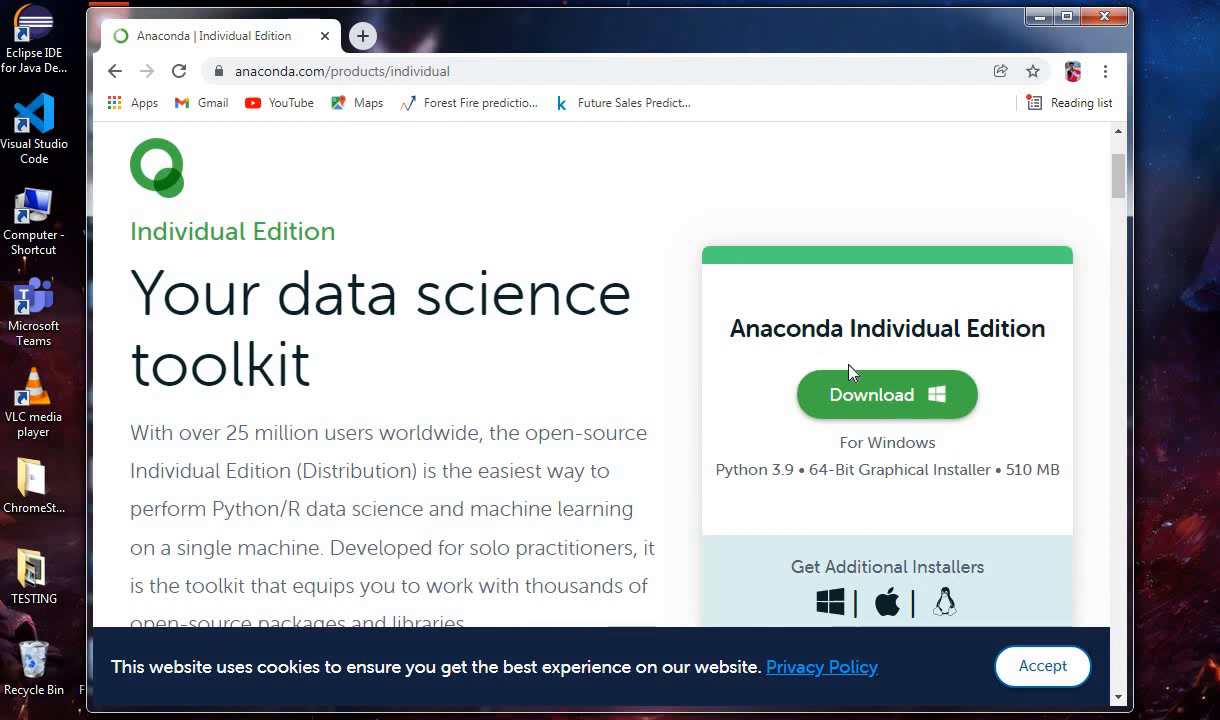
pyautogui.scroll(-3)
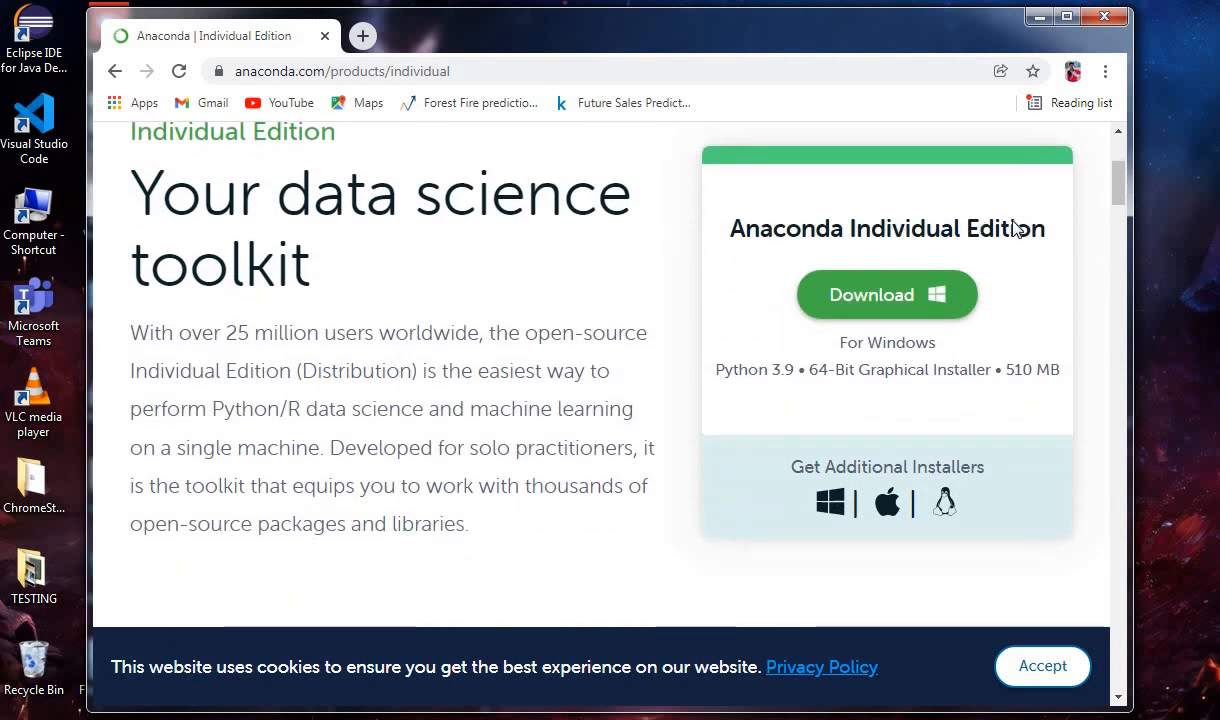
pyautogui.moveTo(890, 540)
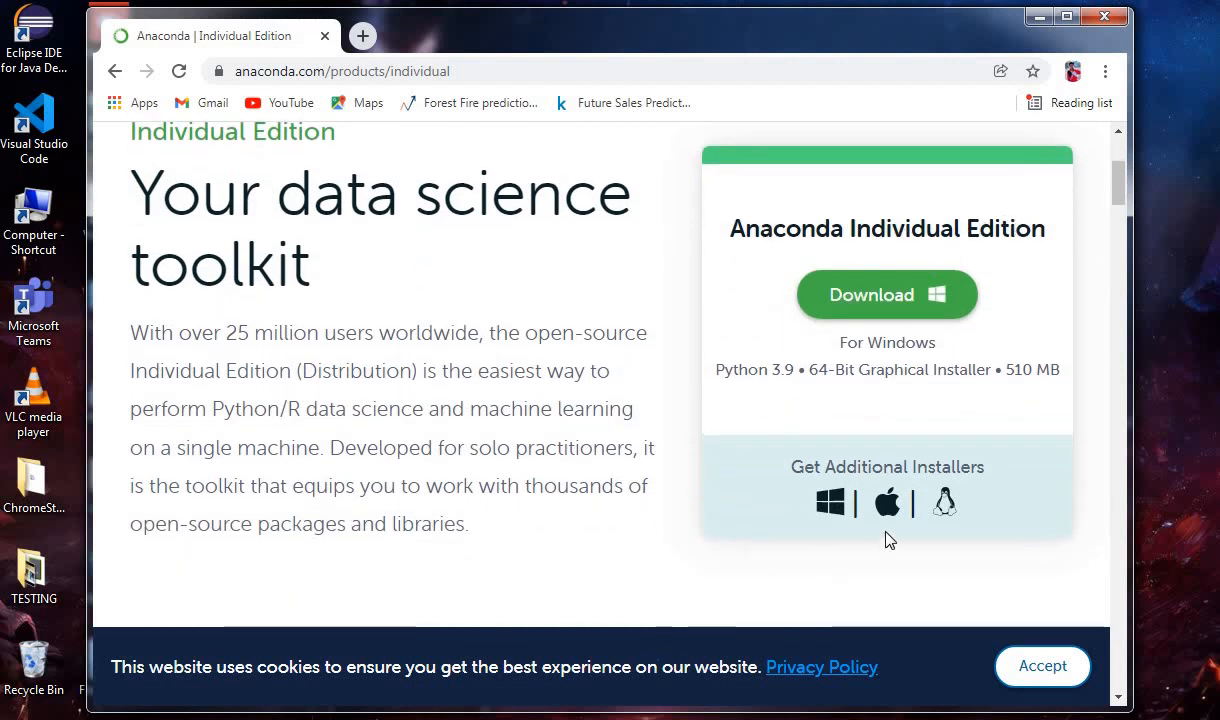
pyautogui.moveTo(886, 502)
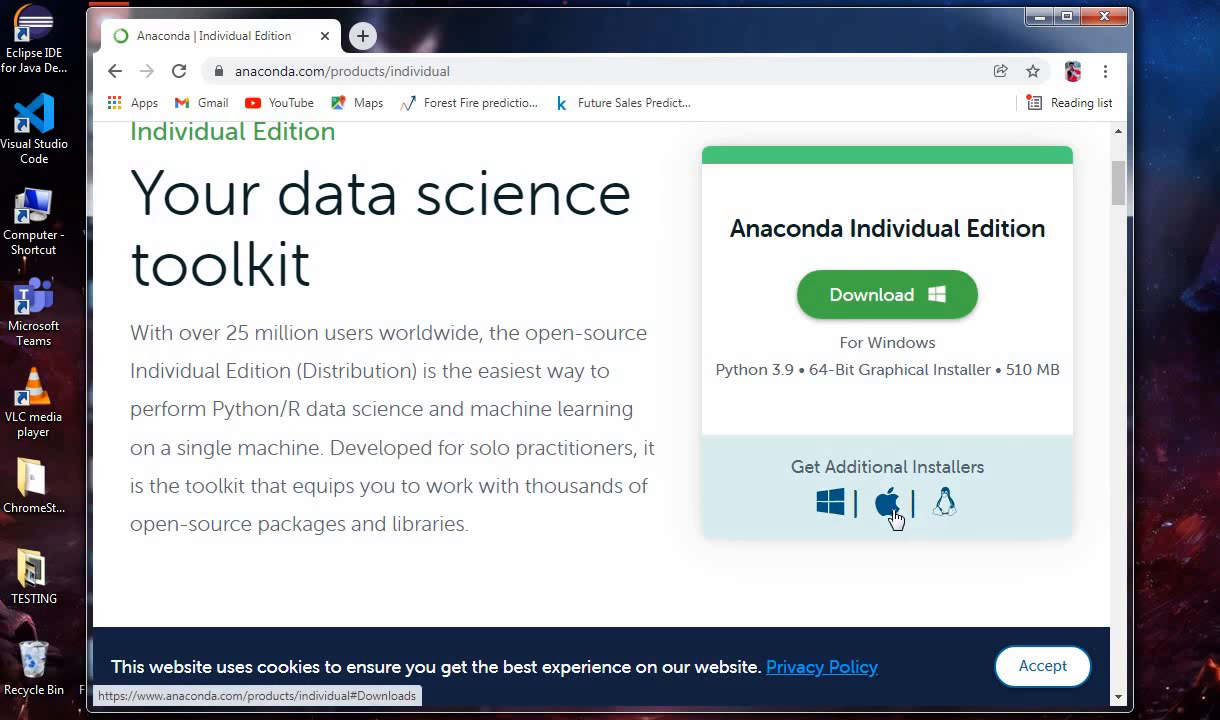
pyautogui.moveTo(738, 524)
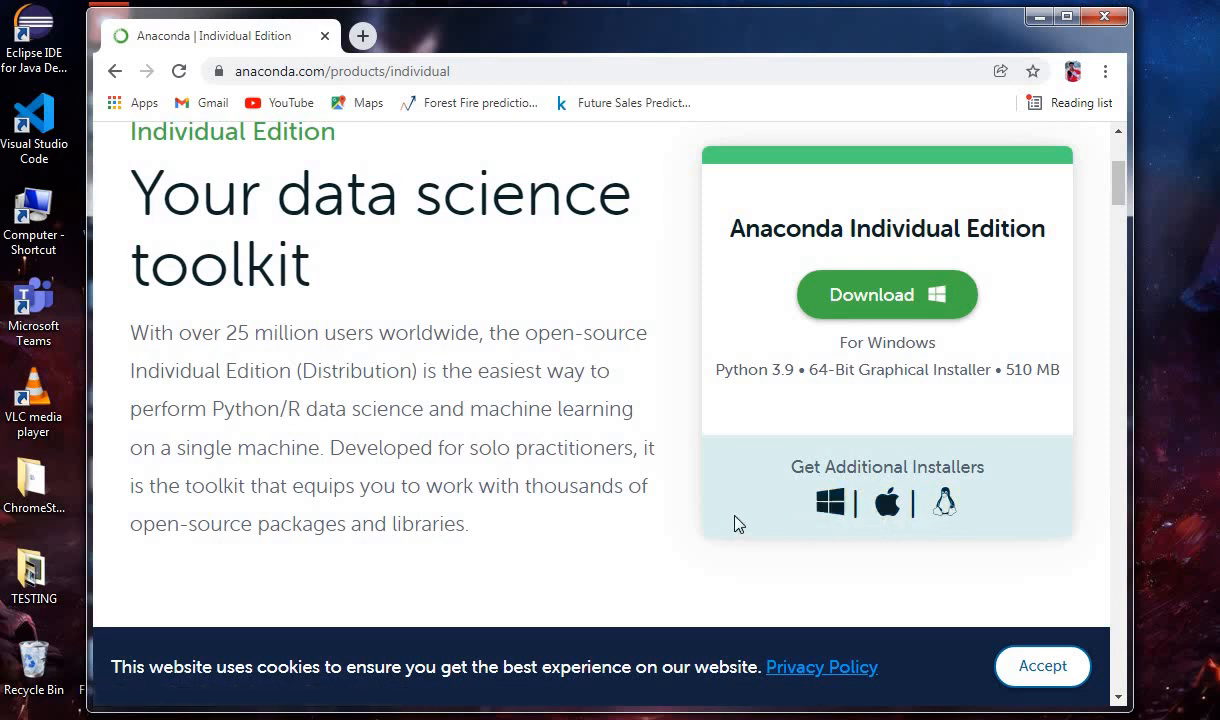
pyautogui.moveTo(848, 300)
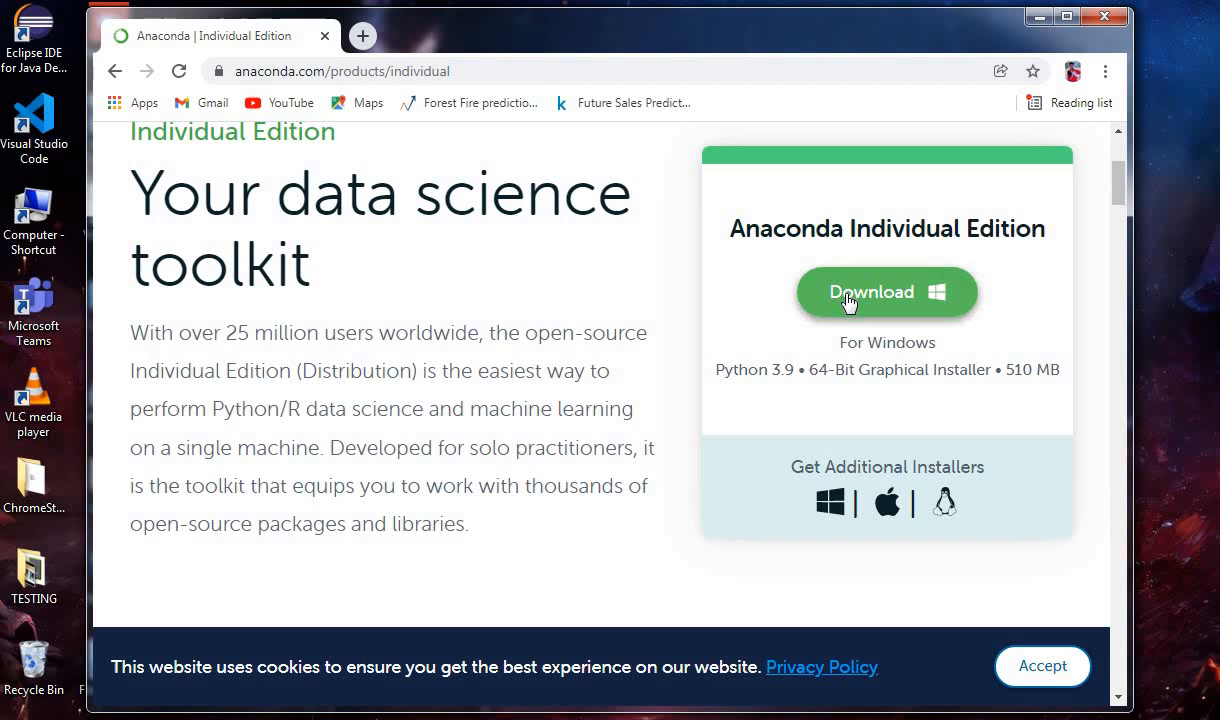
pyautogui.click(886, 292)
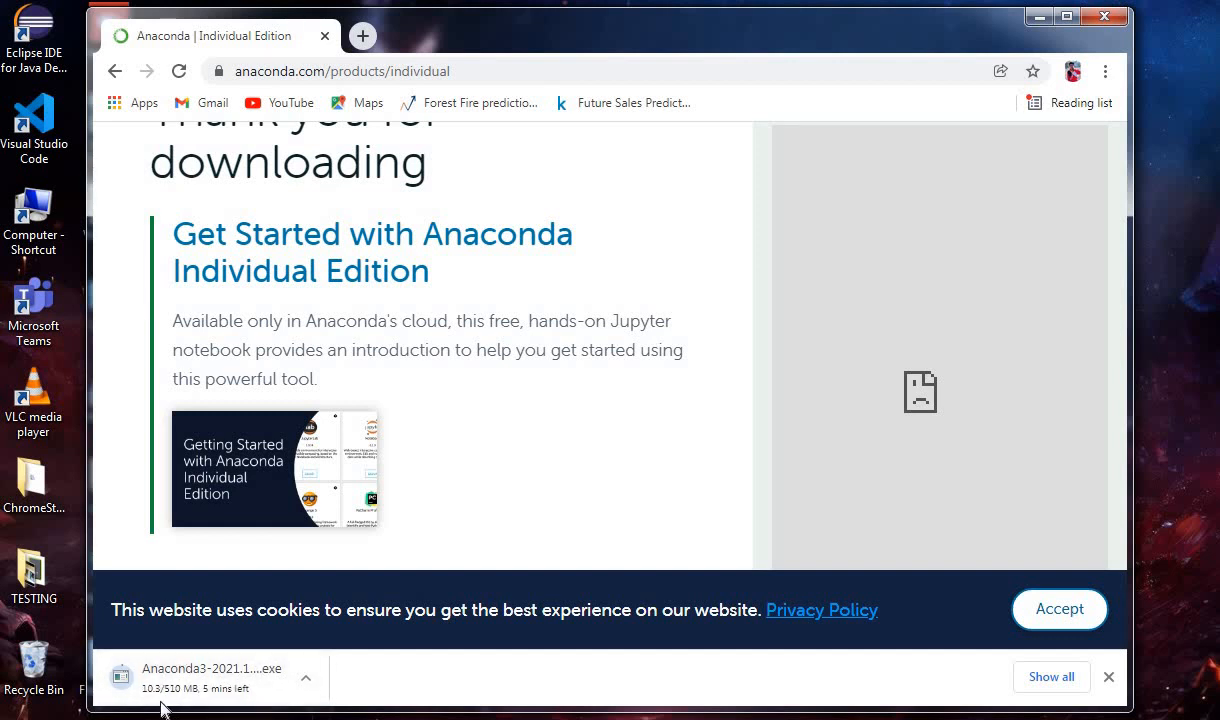
pyautogui.moveTo(132, 696)
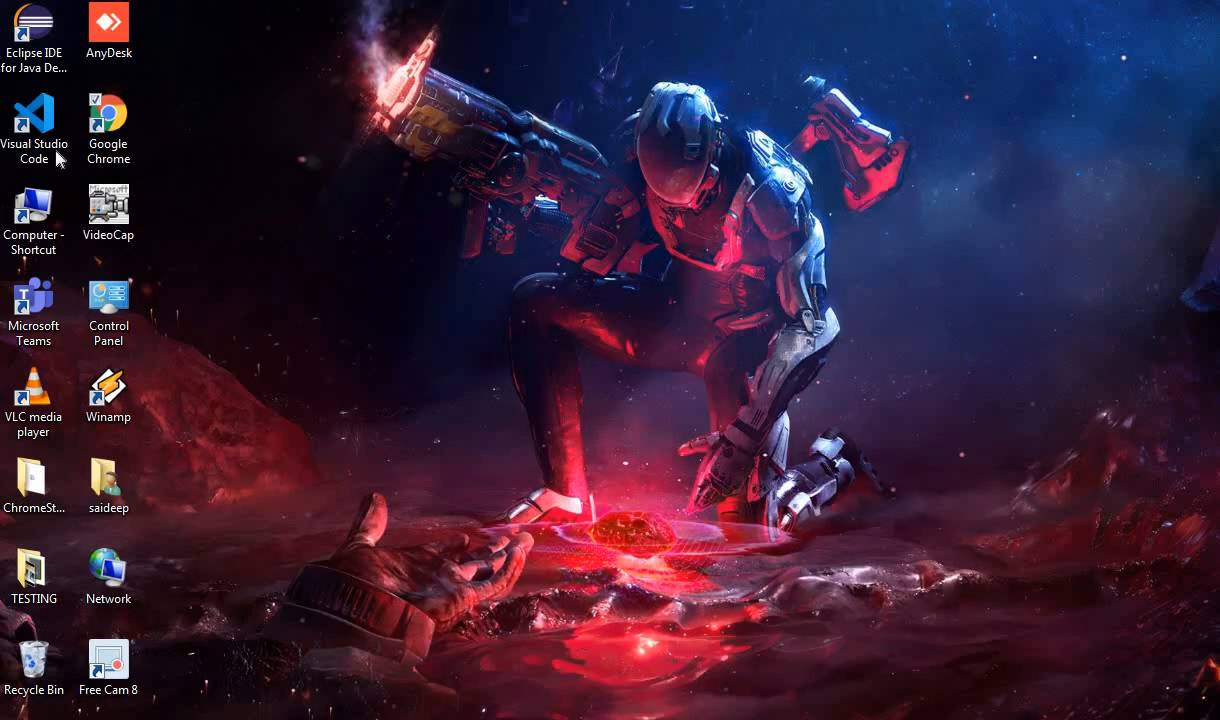
# Browse Computer > Downloads maximized and select the Anaconda3-5.3.1-Windows-x86_64 installer.
pyautogui.doubleClick(34, 210)
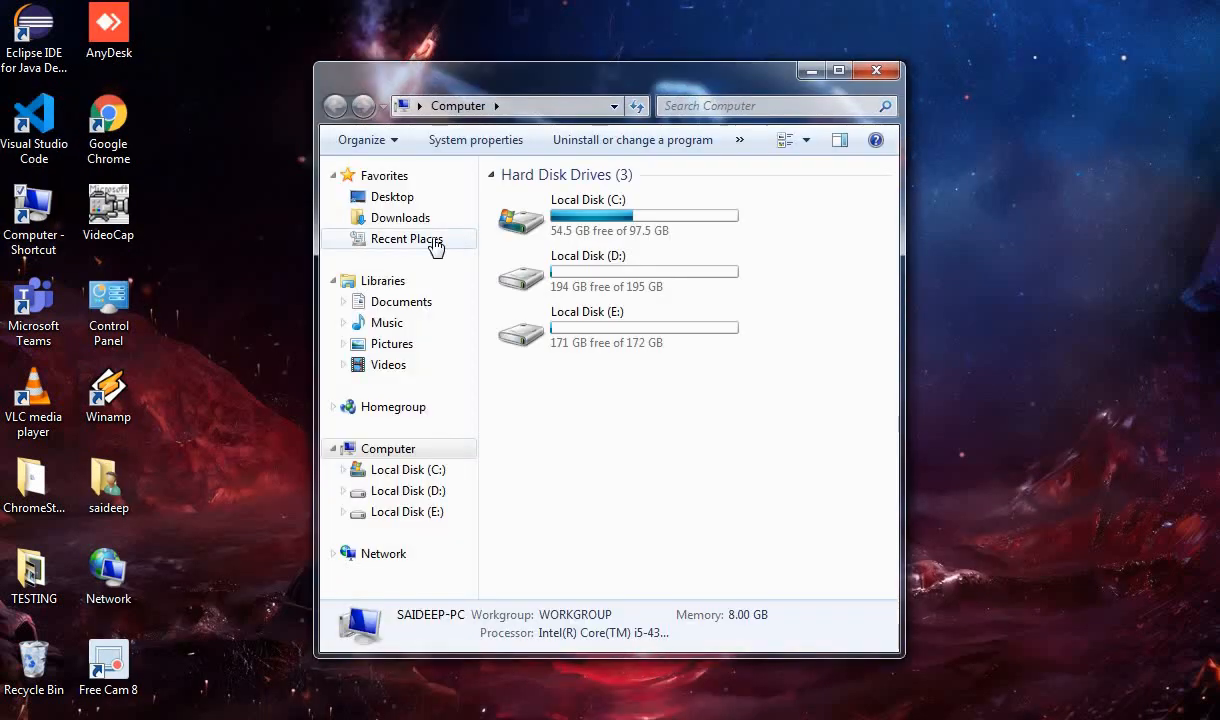
pyautogui.click(400, 216)
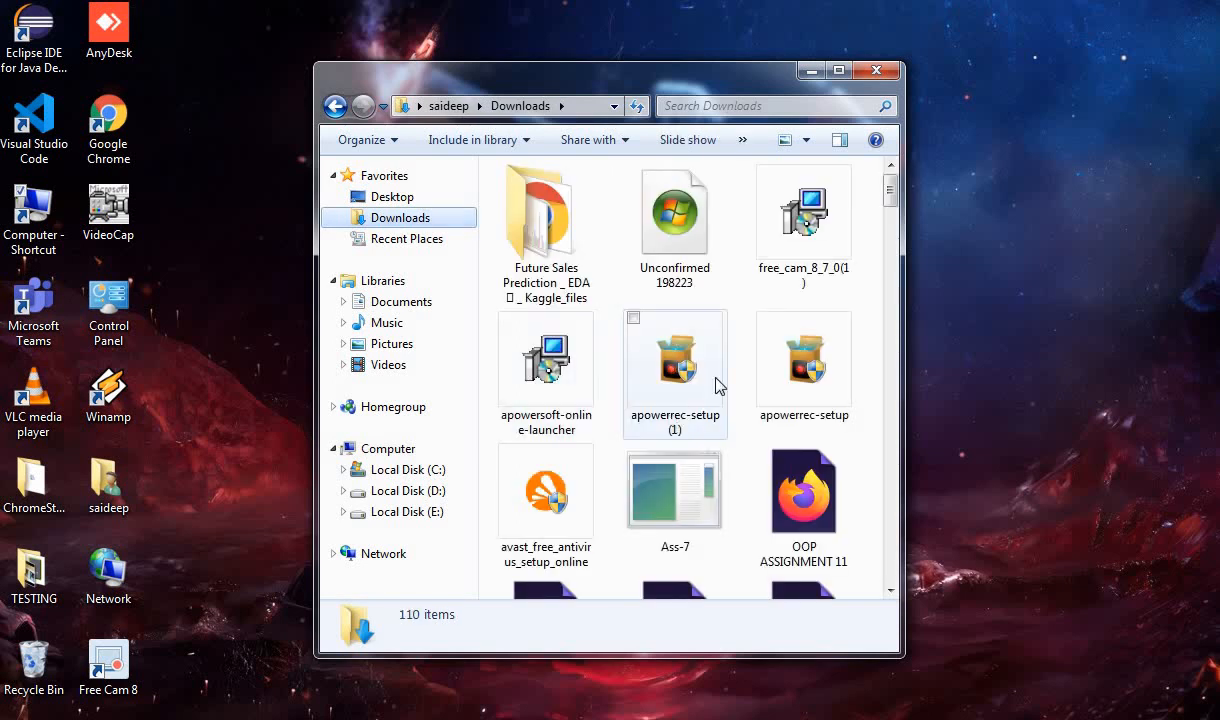
pyautogui.scroll(-3)
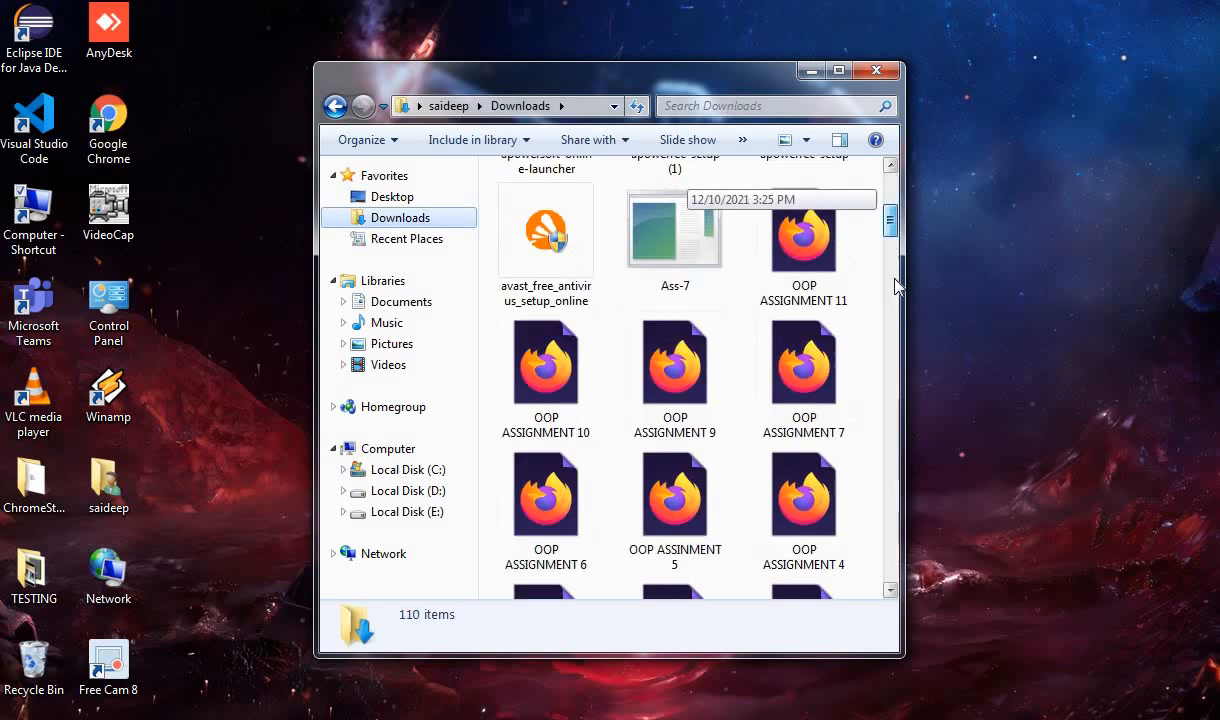
pyautogui.scroll(3)
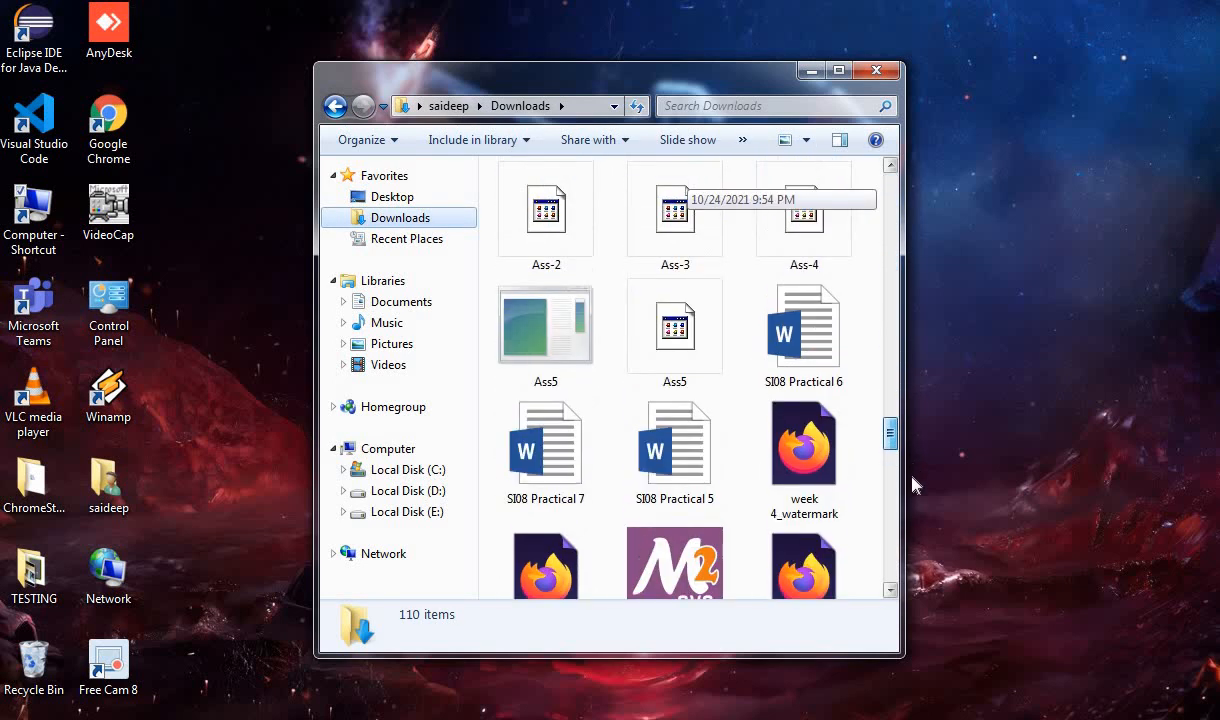
pyautogui.scroll(-3)
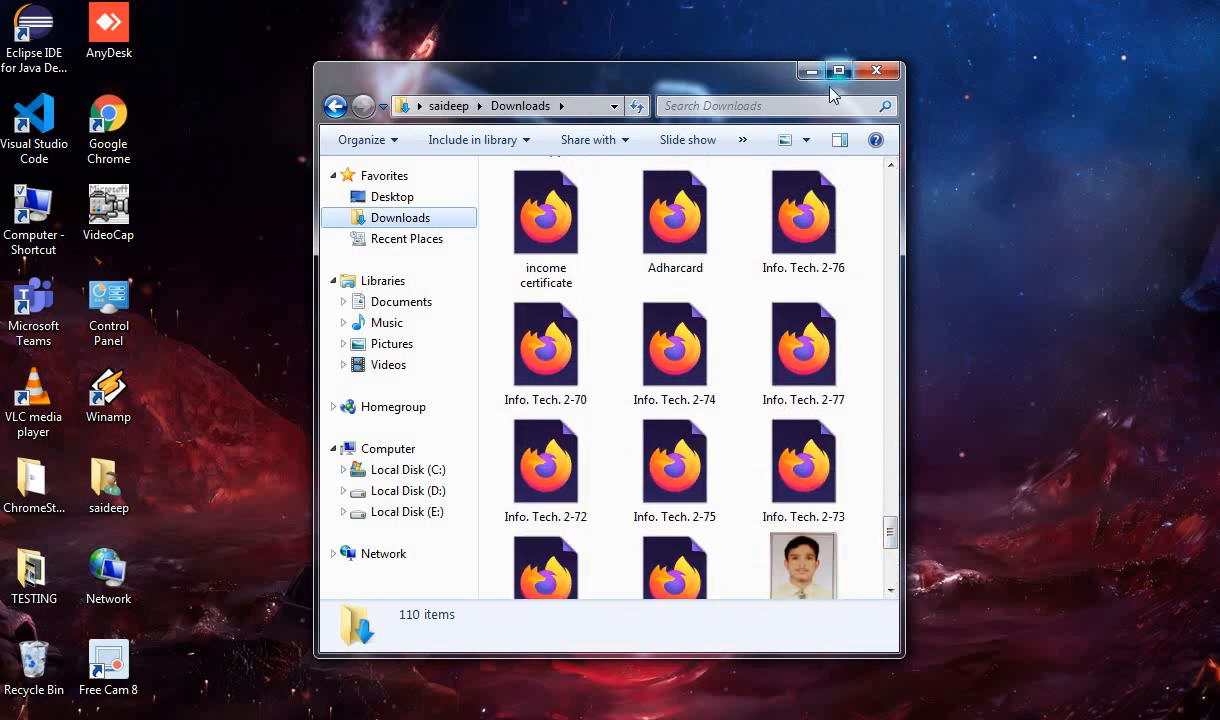
pyautogui.click(838, 70)
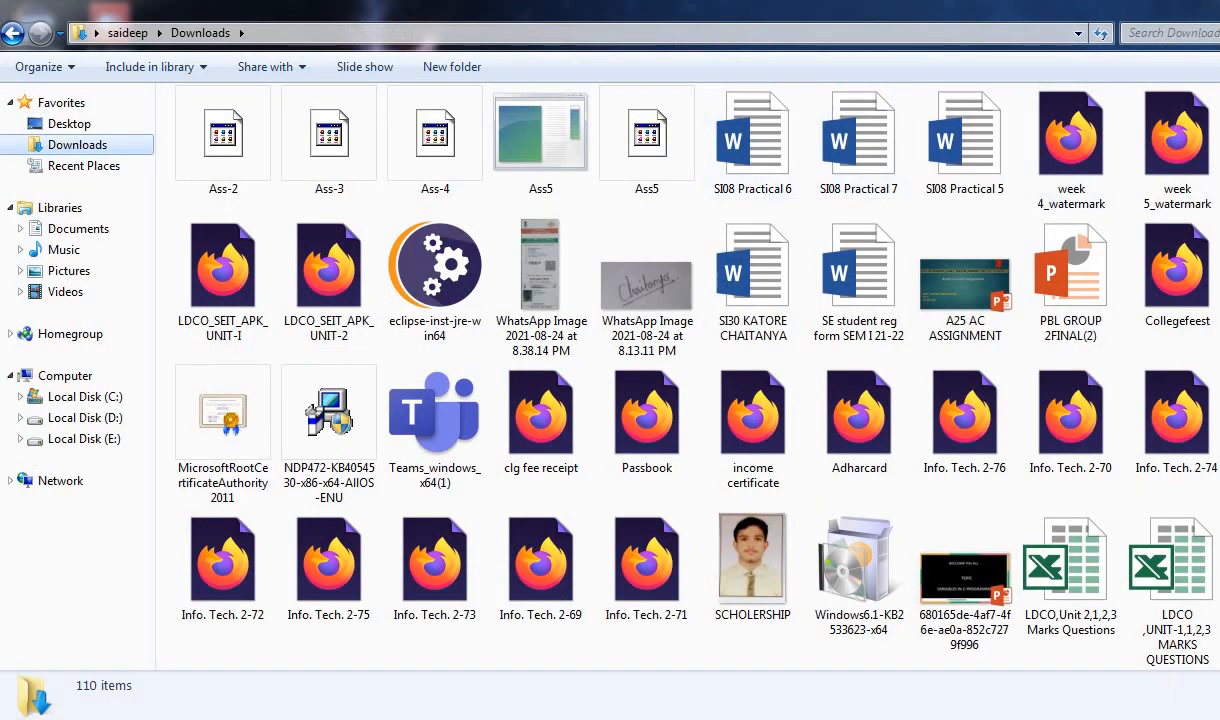
pyautogui.scroll(3)
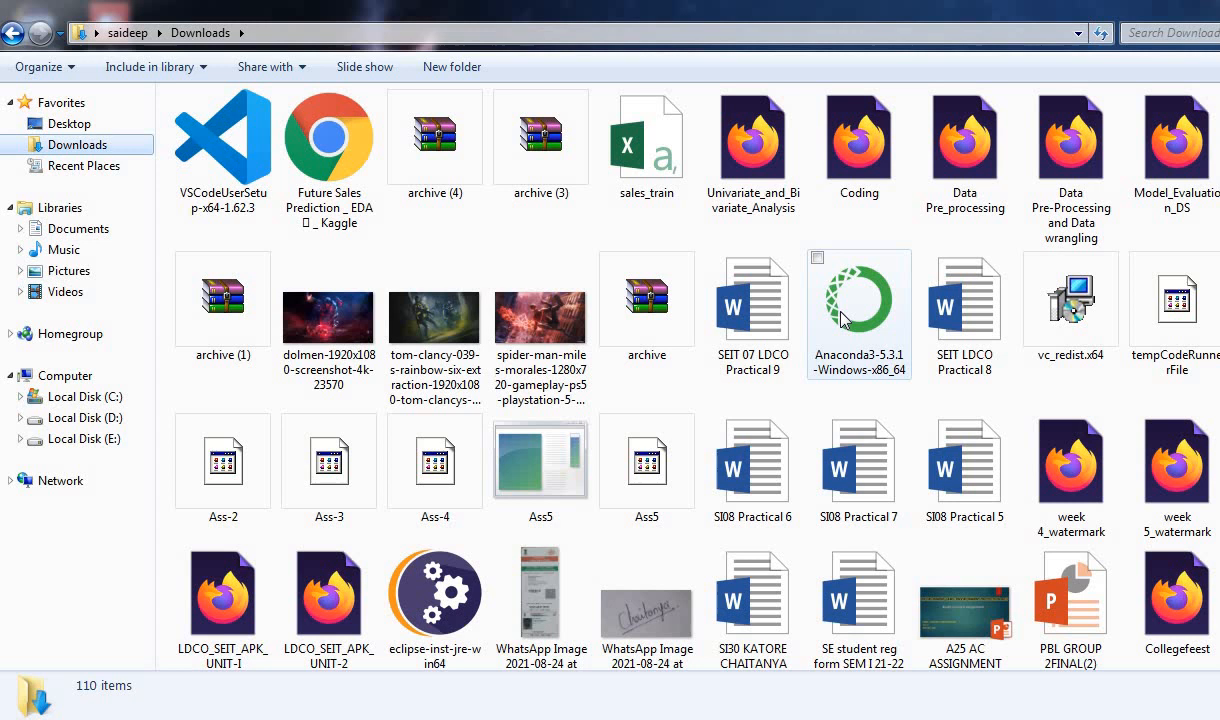
pyautogui.click(858, 300)
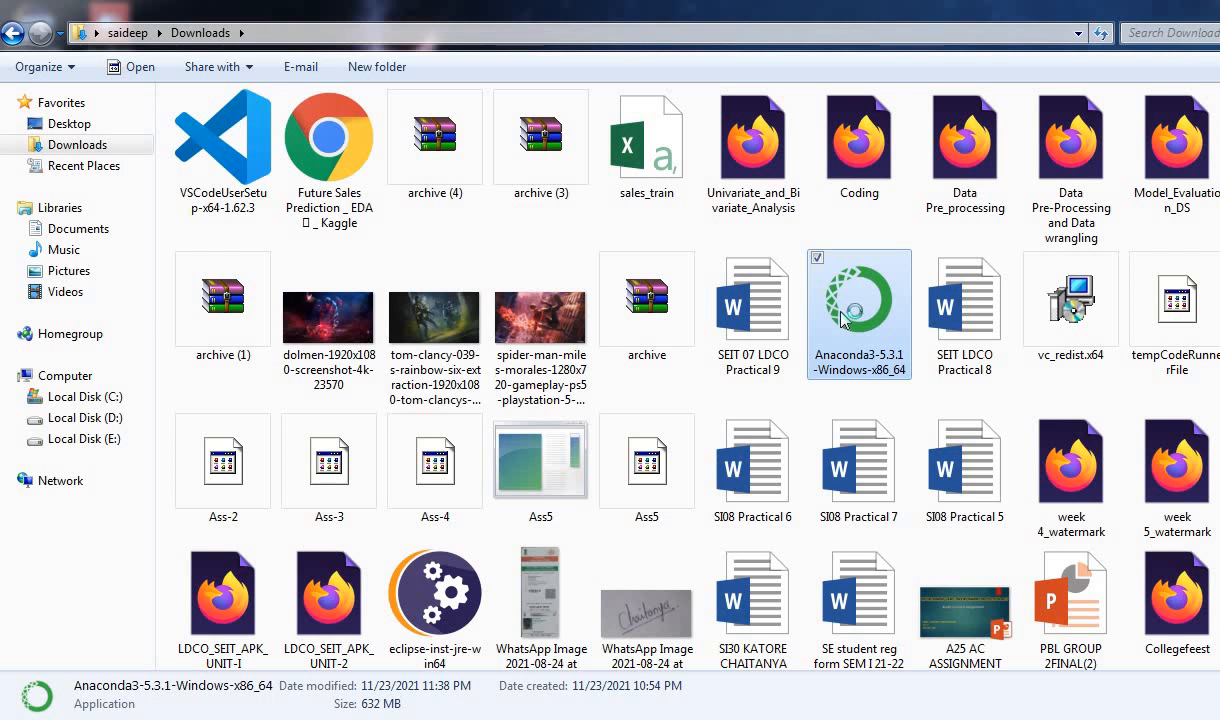
# Run the Anaconda3 5.3.1 installer past the security warning and welcome, choosing Just Me.
pyautogui.doubleClick(858, 300)
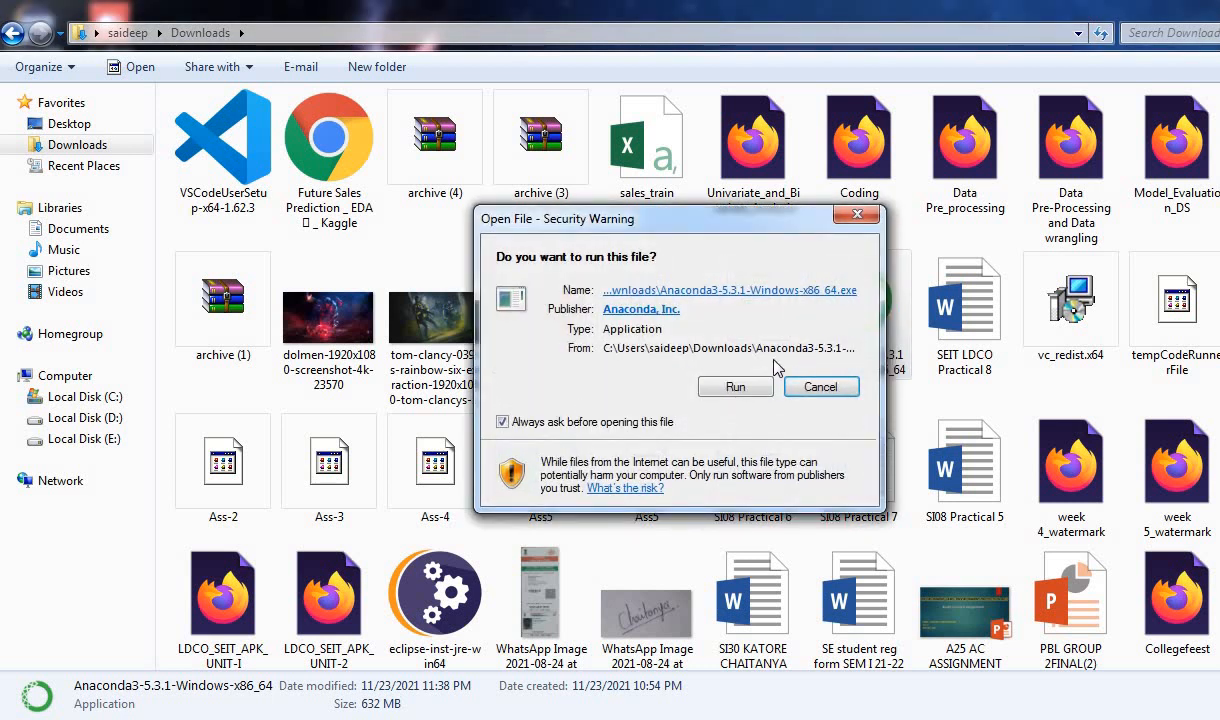
pyautogui.click(734, 388)
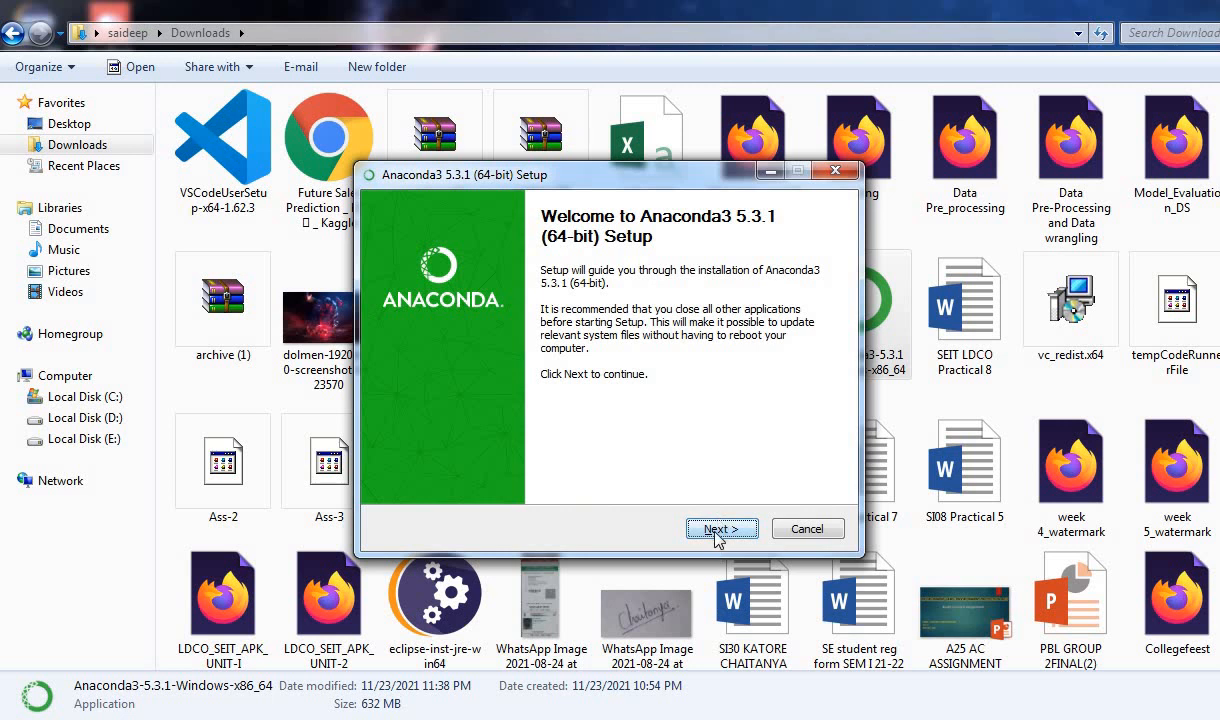
pyautogui.click(722, 528)
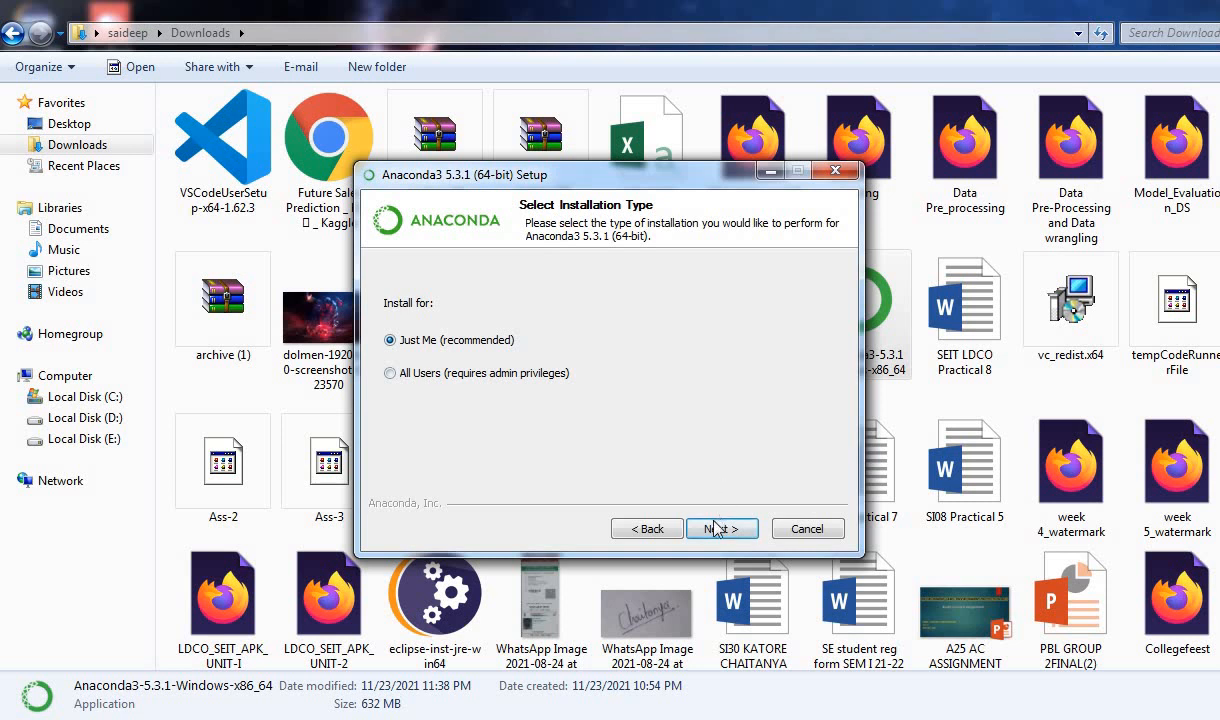
pyautogui.click(720, 528)
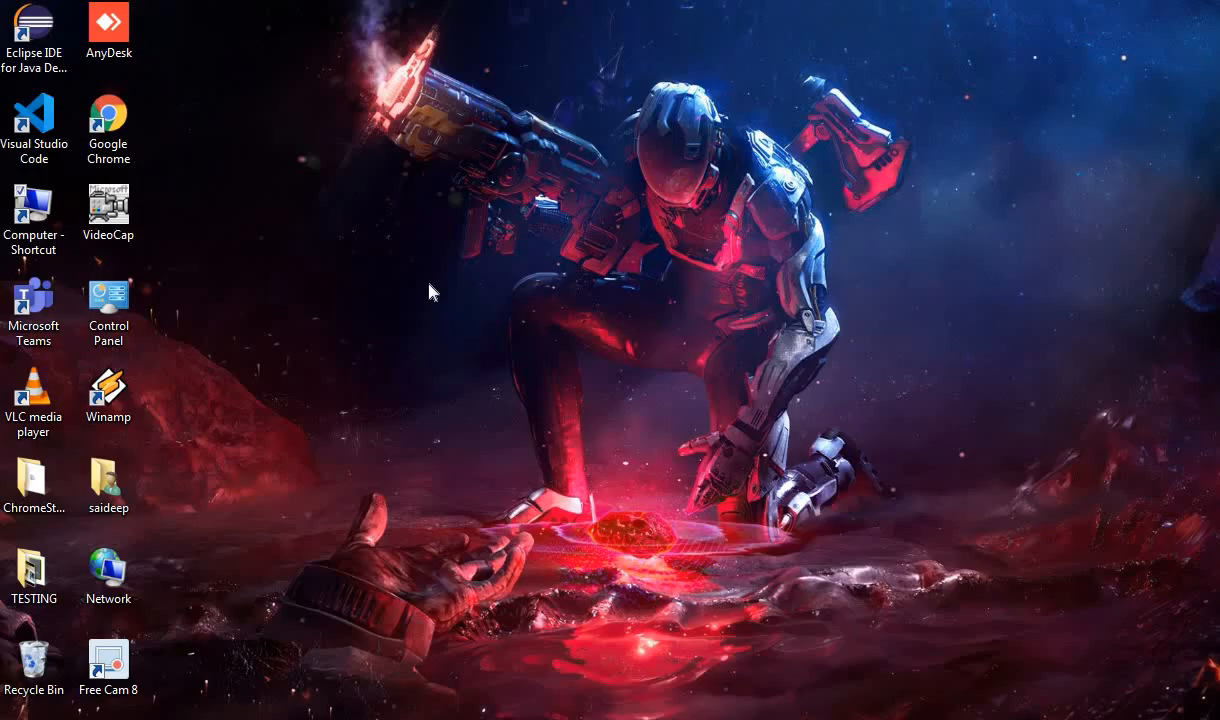
pyautogui.moveTo(484, 278)
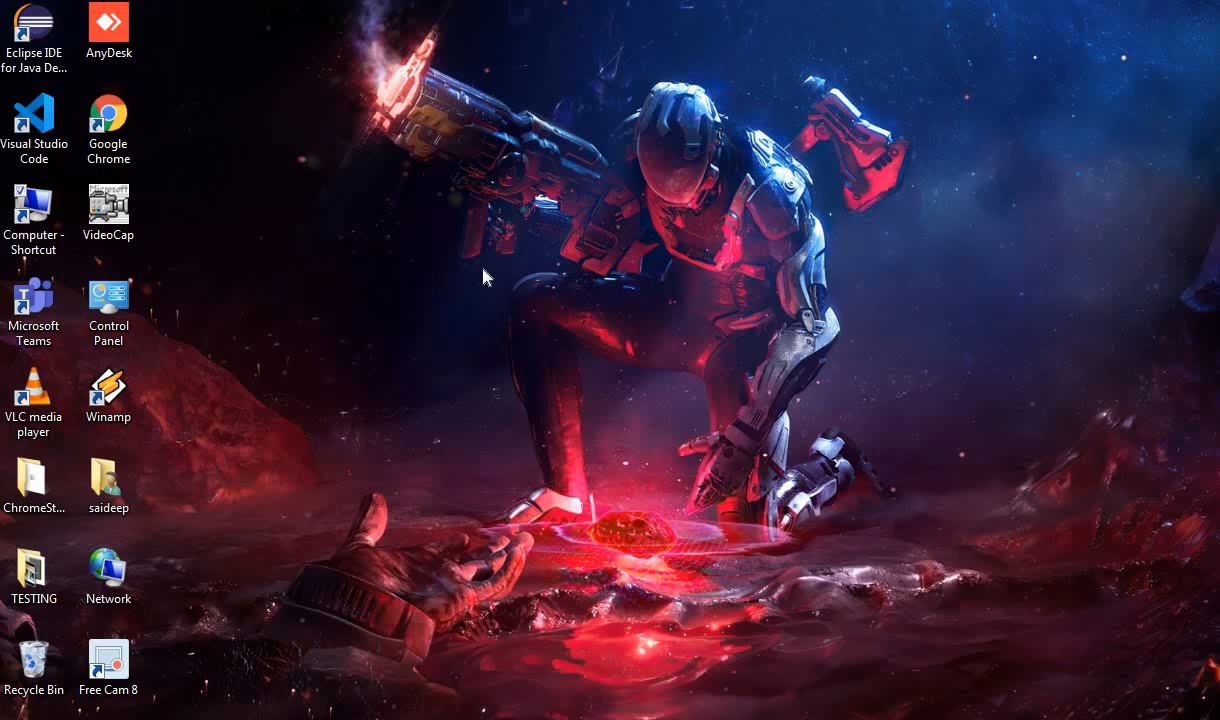
pyautogui.moveTo(500, 264)
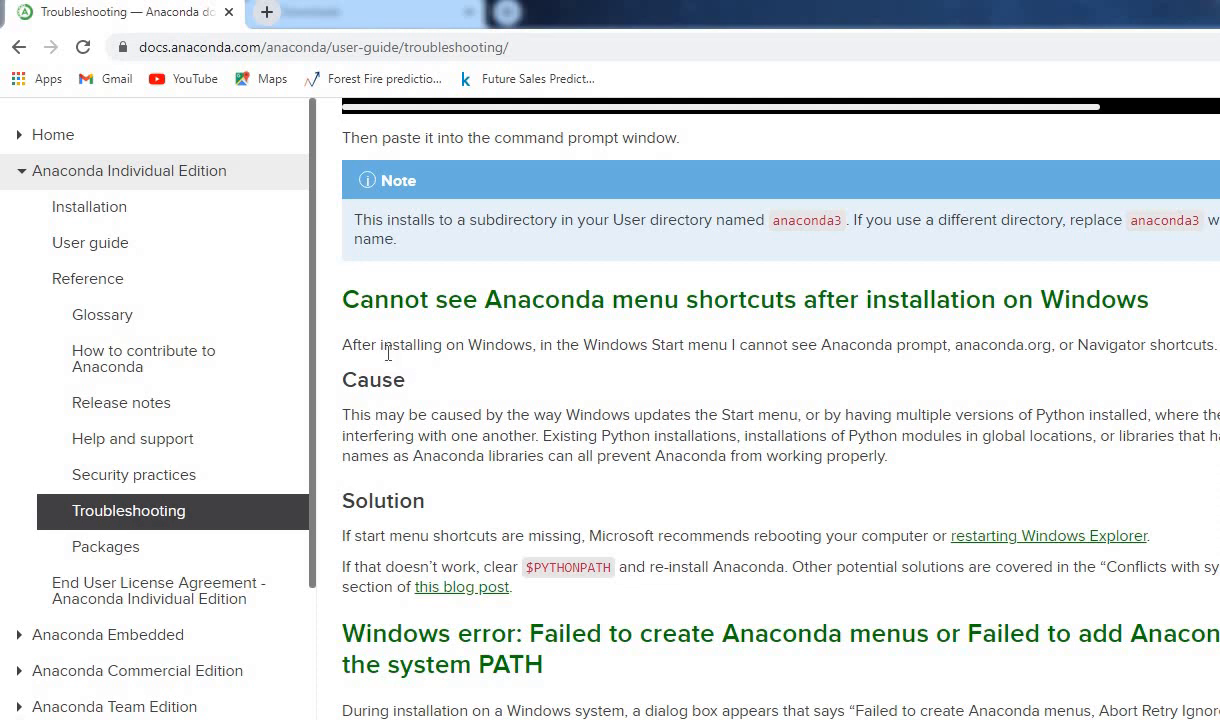
pyautogui.moveTo(342, 354)
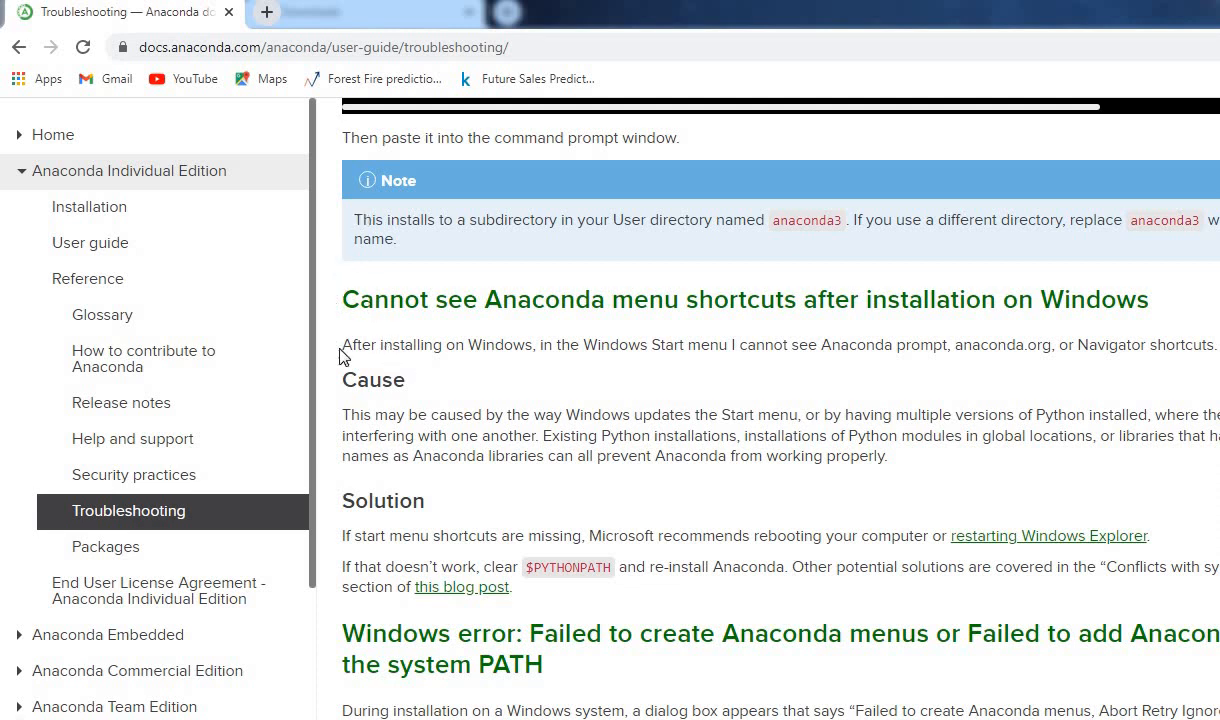
# Scroll the Troubleshooting guide to the 'Failed to create Anaconda menus' solution, then leave the page.
pyautogui.scroll(-3)
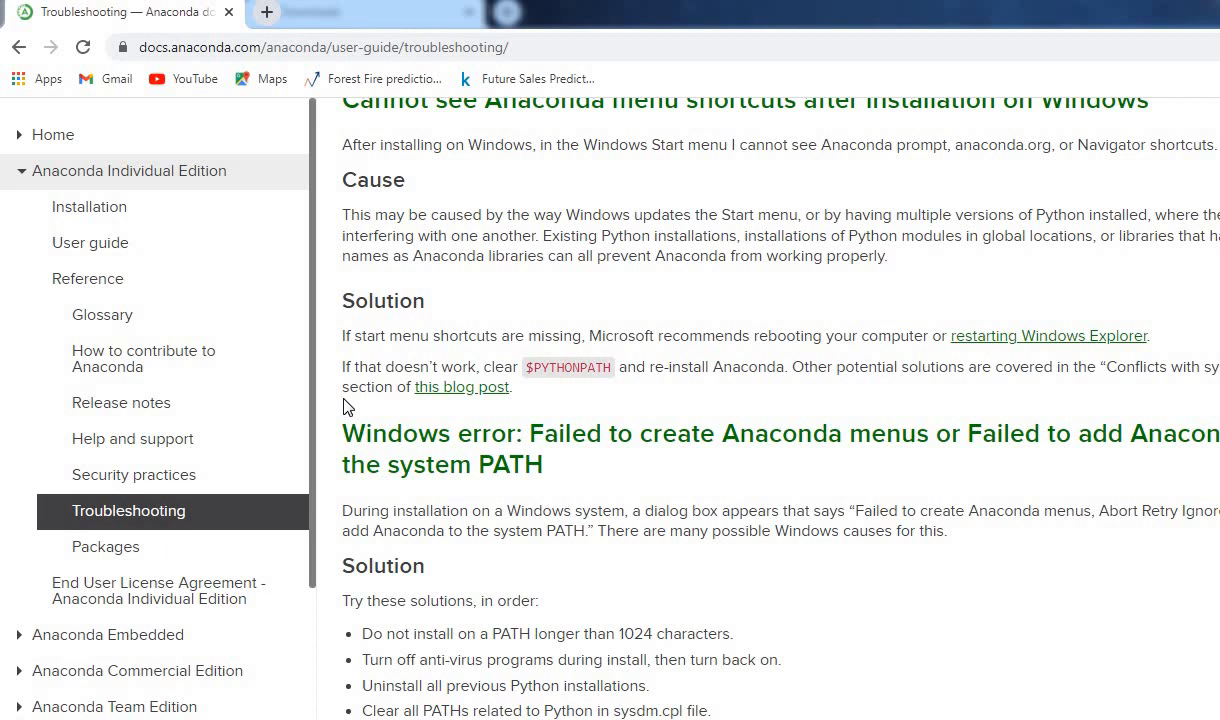
pyautogui.scroll(-3)
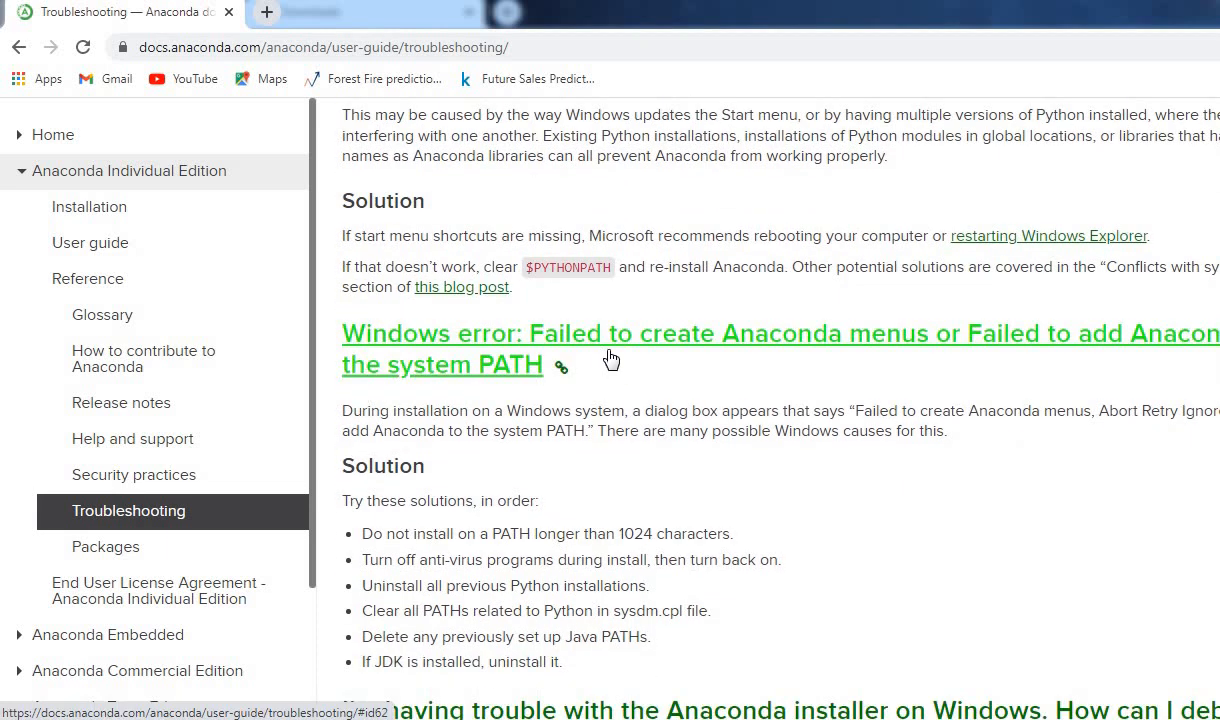
pyautogui.moveTo(998, 370)
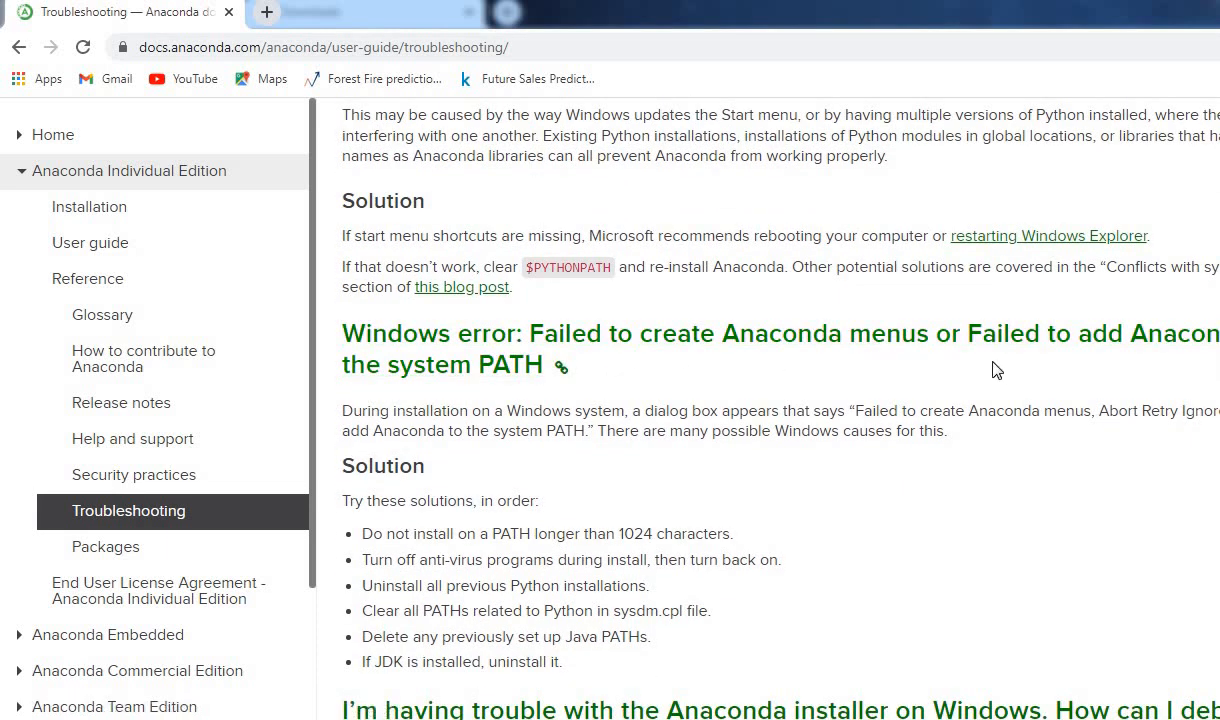
pyautogui.scroll(-3)
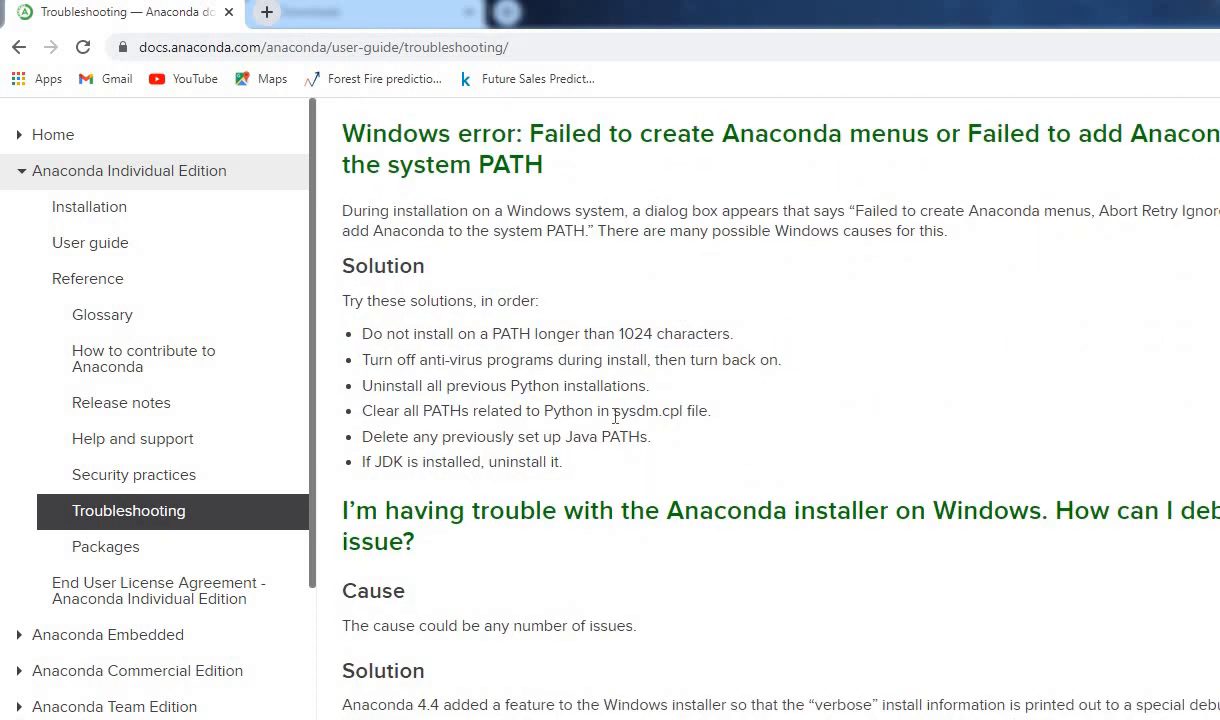
pyautogui.scroll(3)
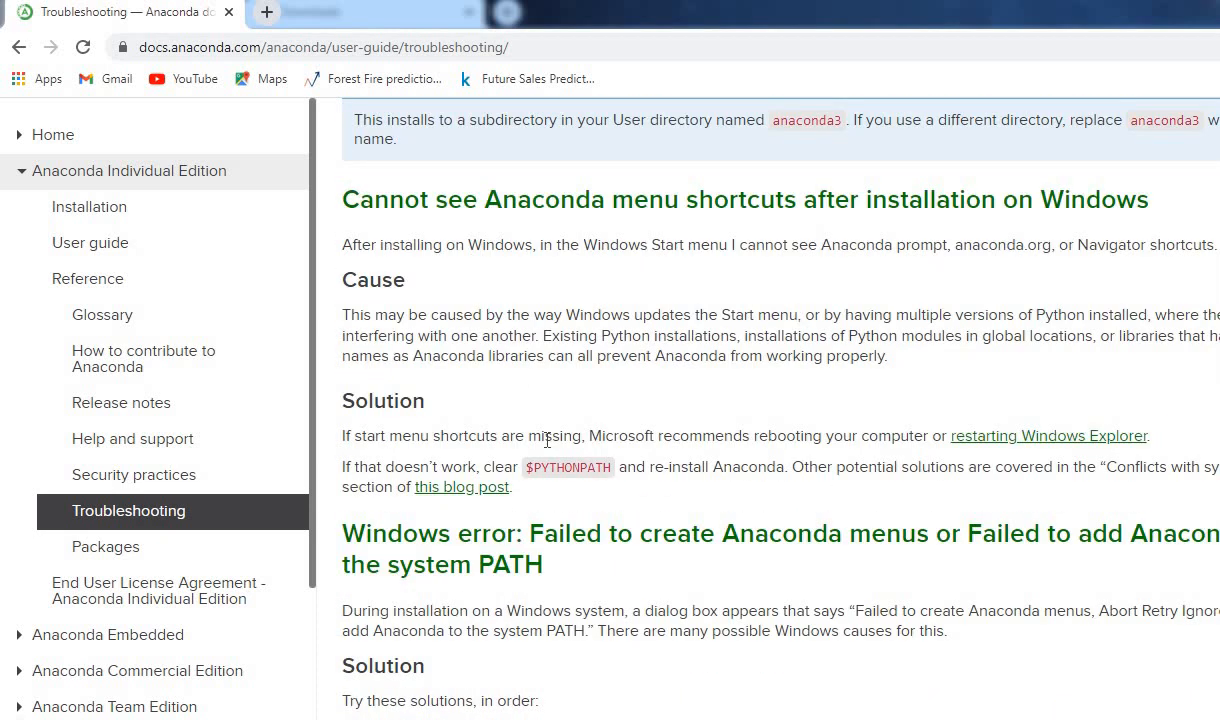
pyautogui.scroll(-3)
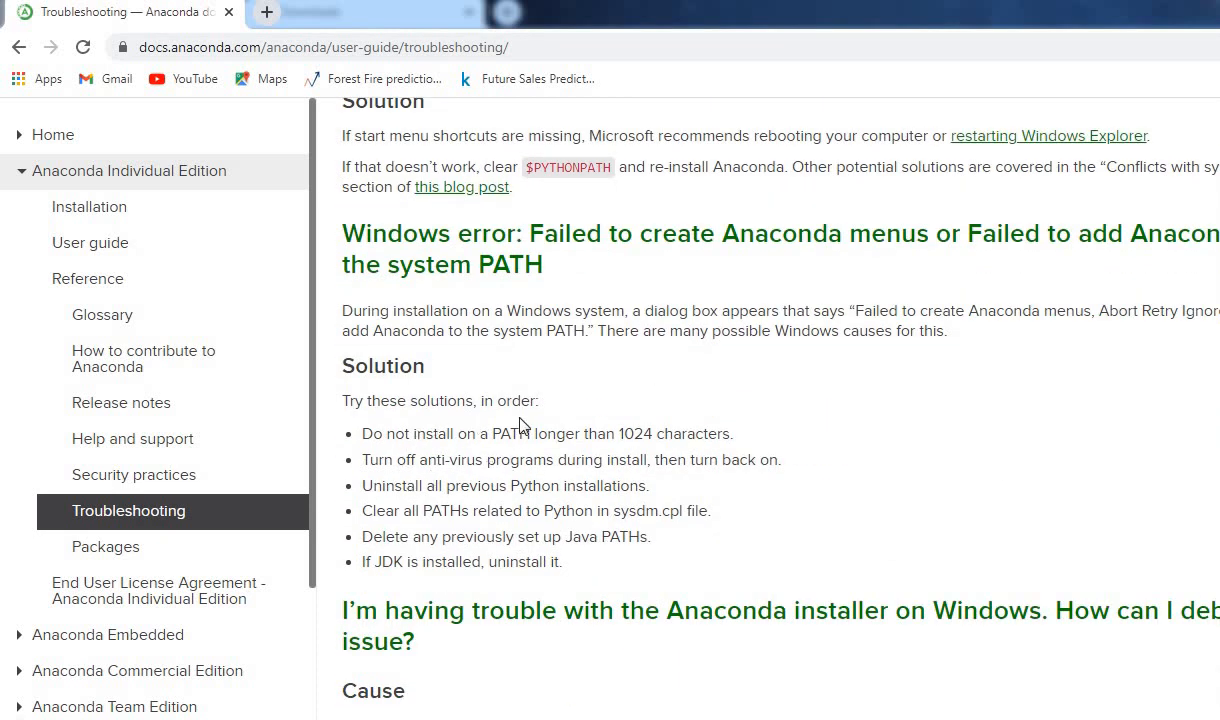
pyautogui.moveTo(480, 584)
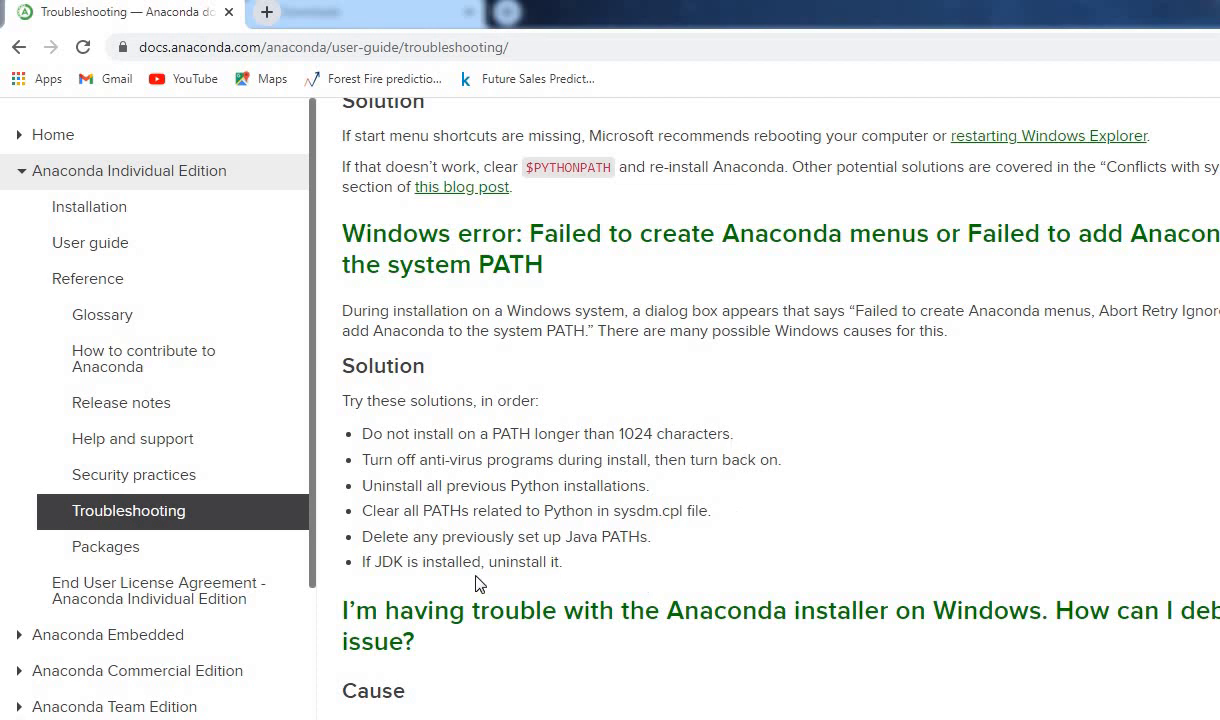
pyautogui.moveTo(598, 586)
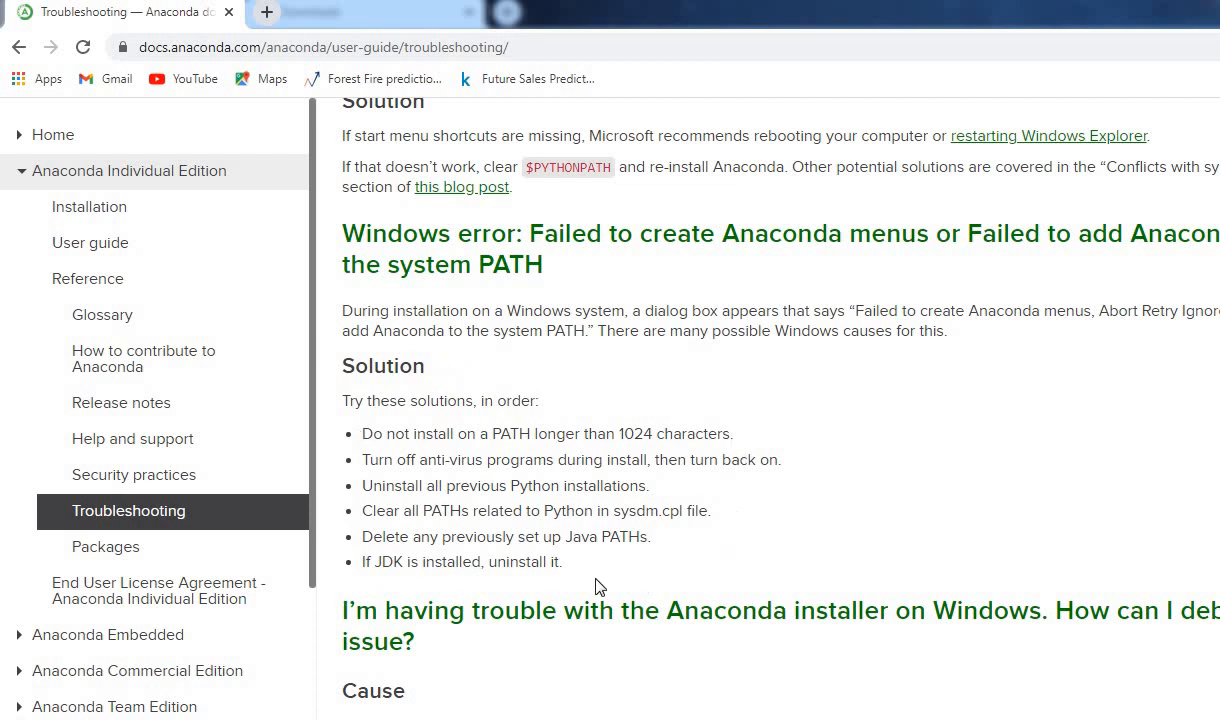
pyautogui.moveTo(512, 580)
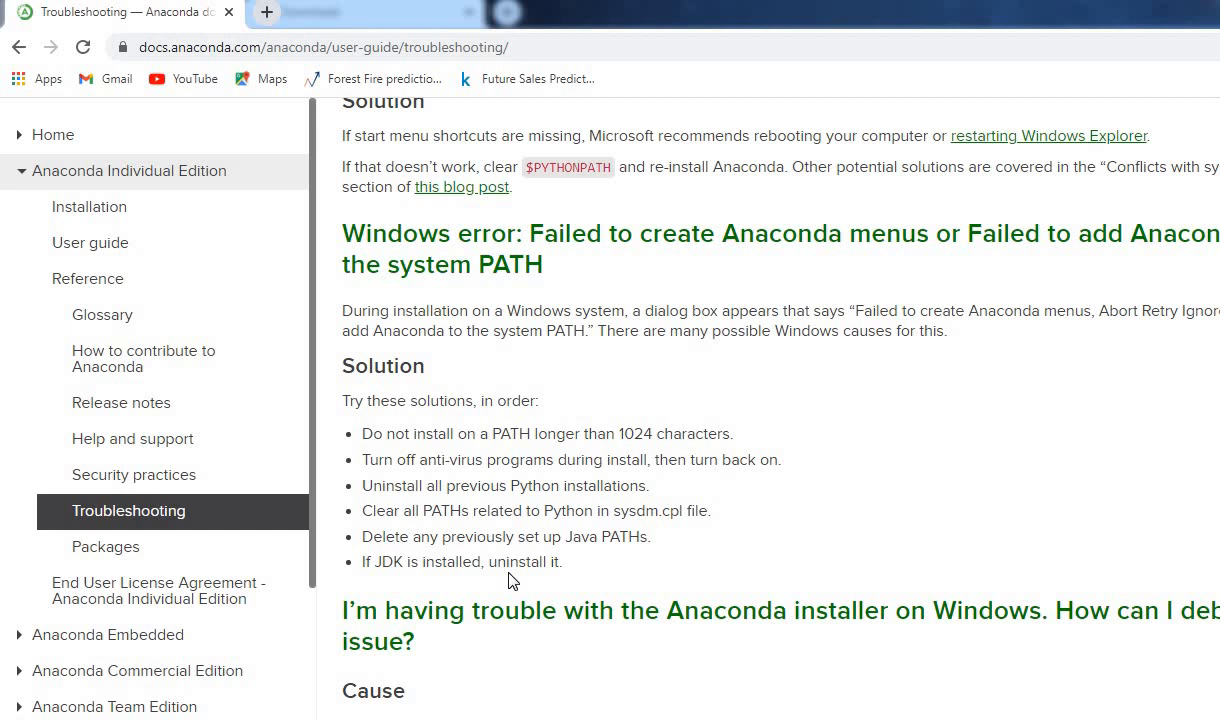
pyautogui.moveTo(376, 482)
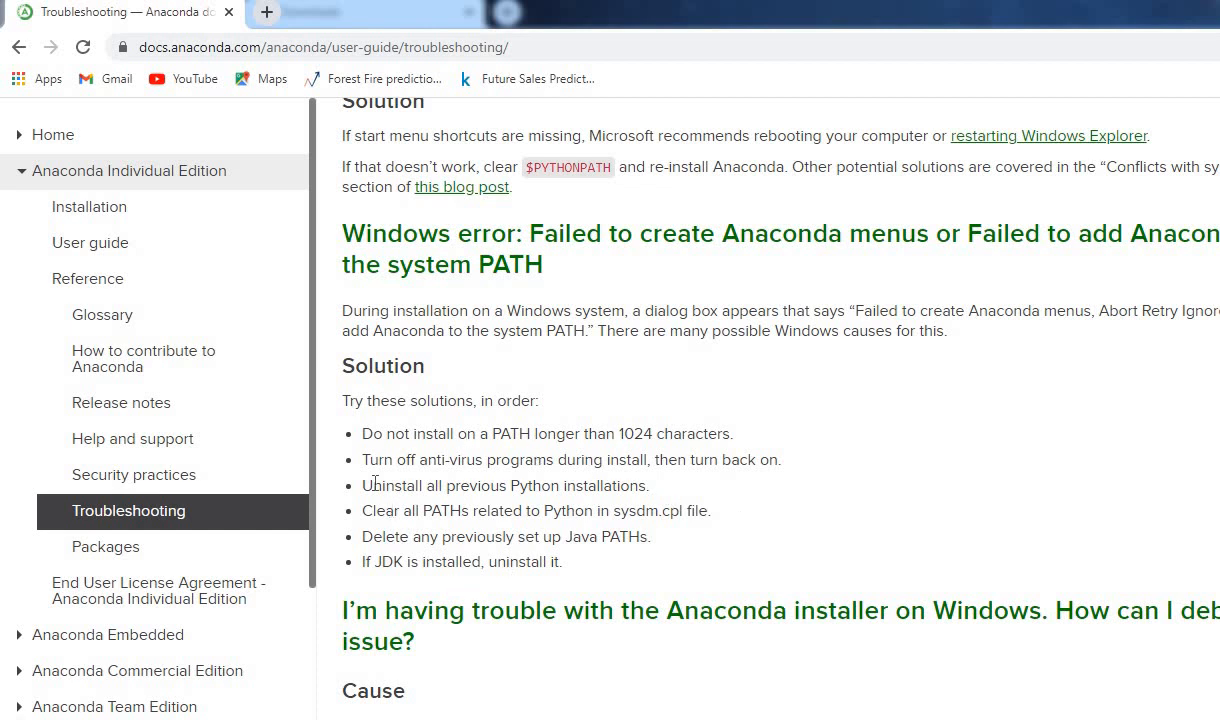
pyautogui.moveTo(612, 584)
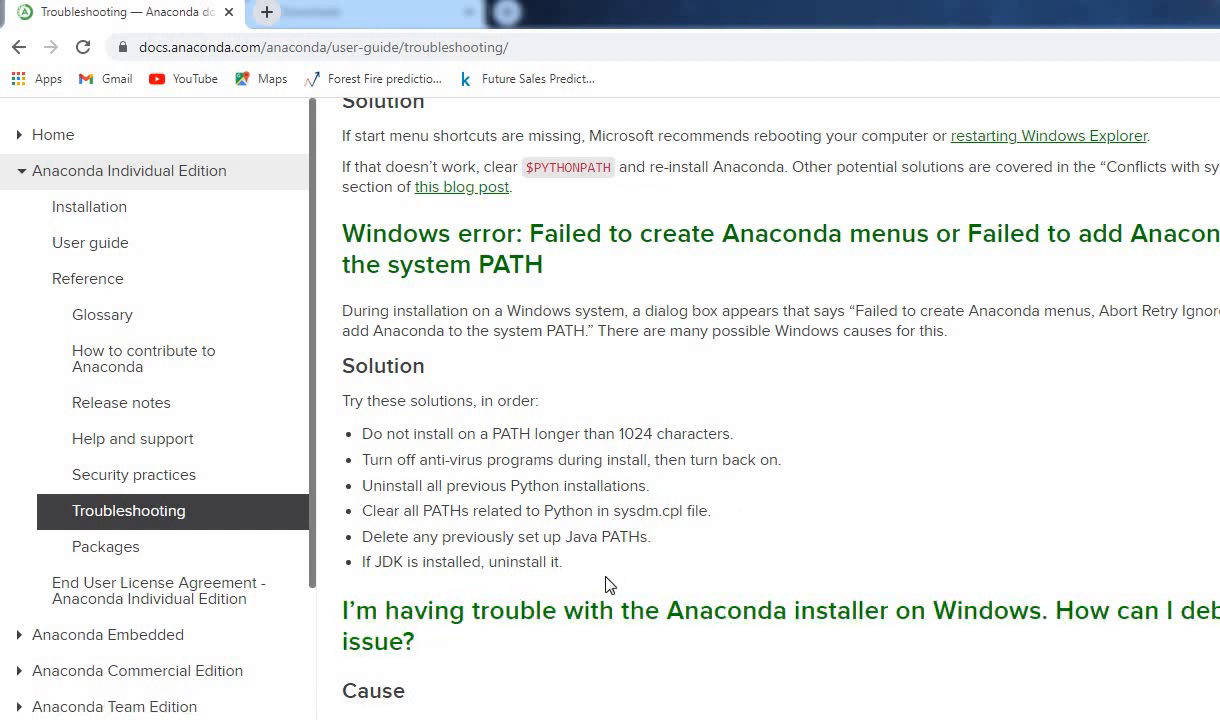
pyautogui.moveTo(620, 492)
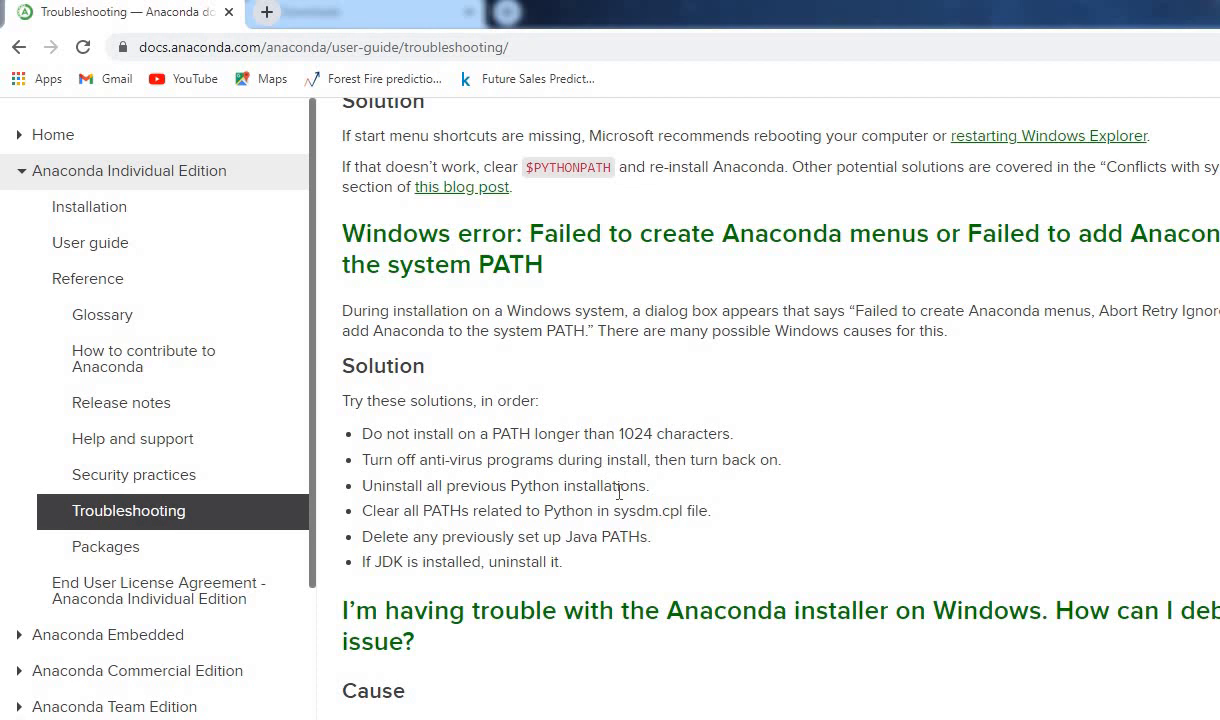
pyautogui.moveTo(744, 544)
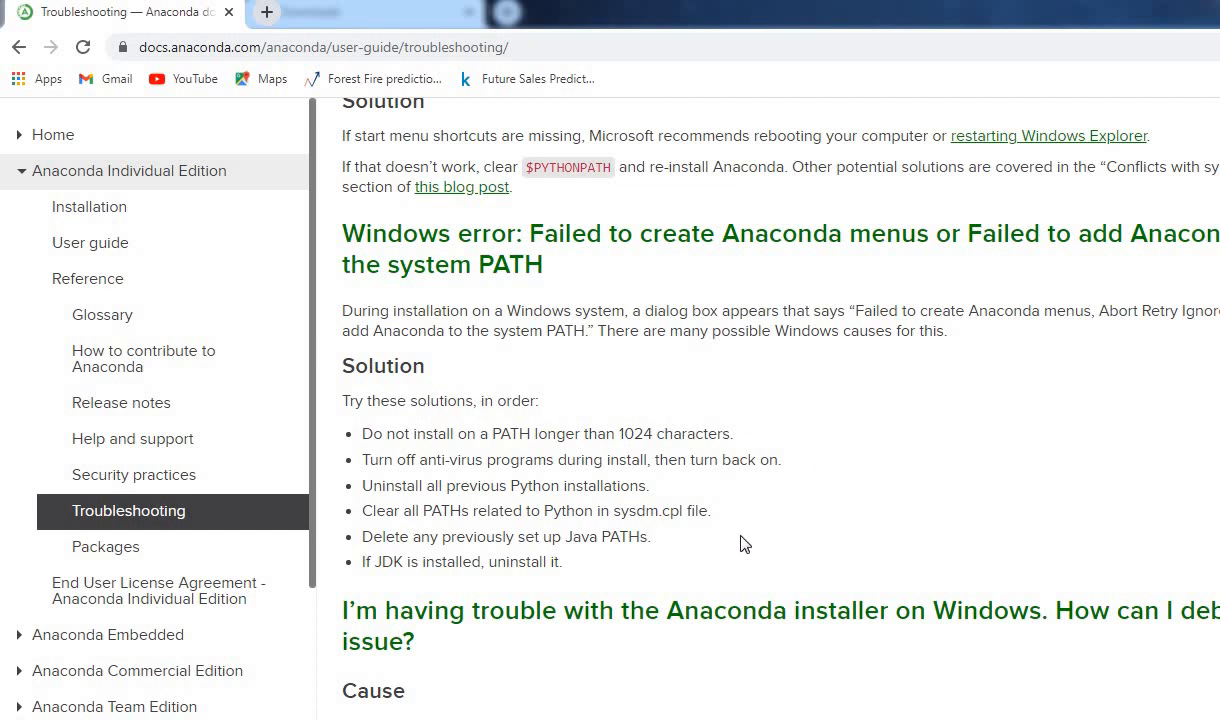
pyautogui.moveTo(512, 452)
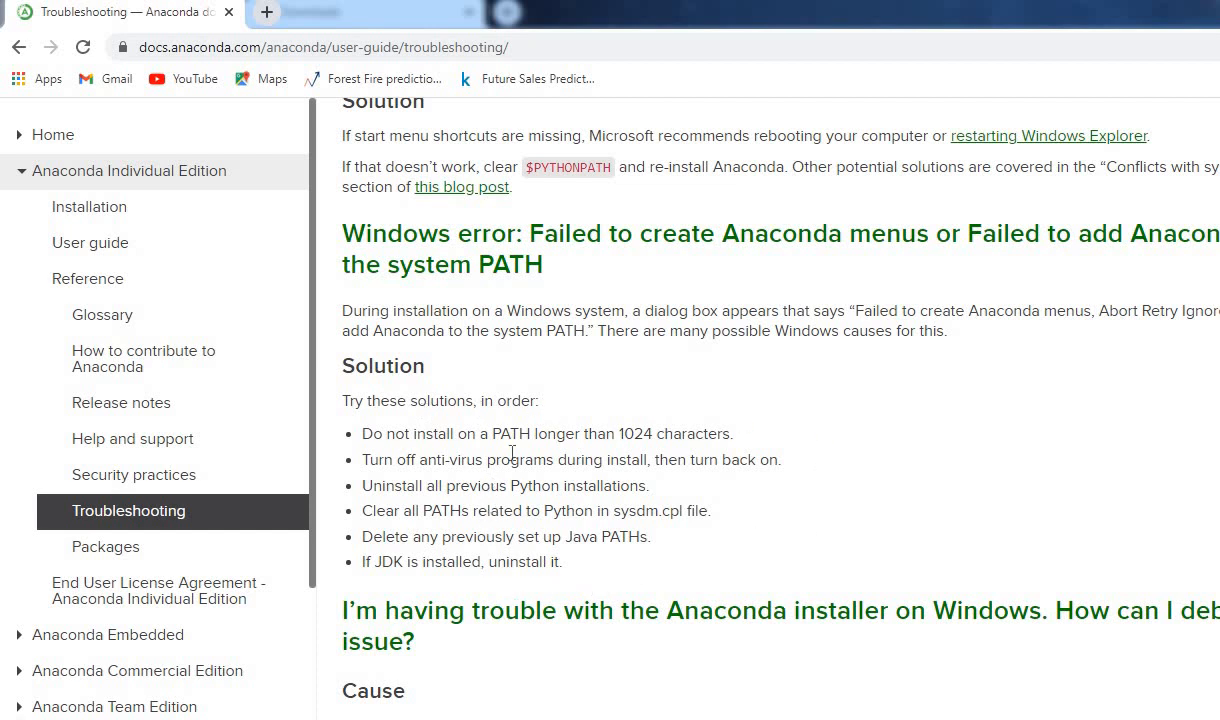
pyautogui.click(264, 12)
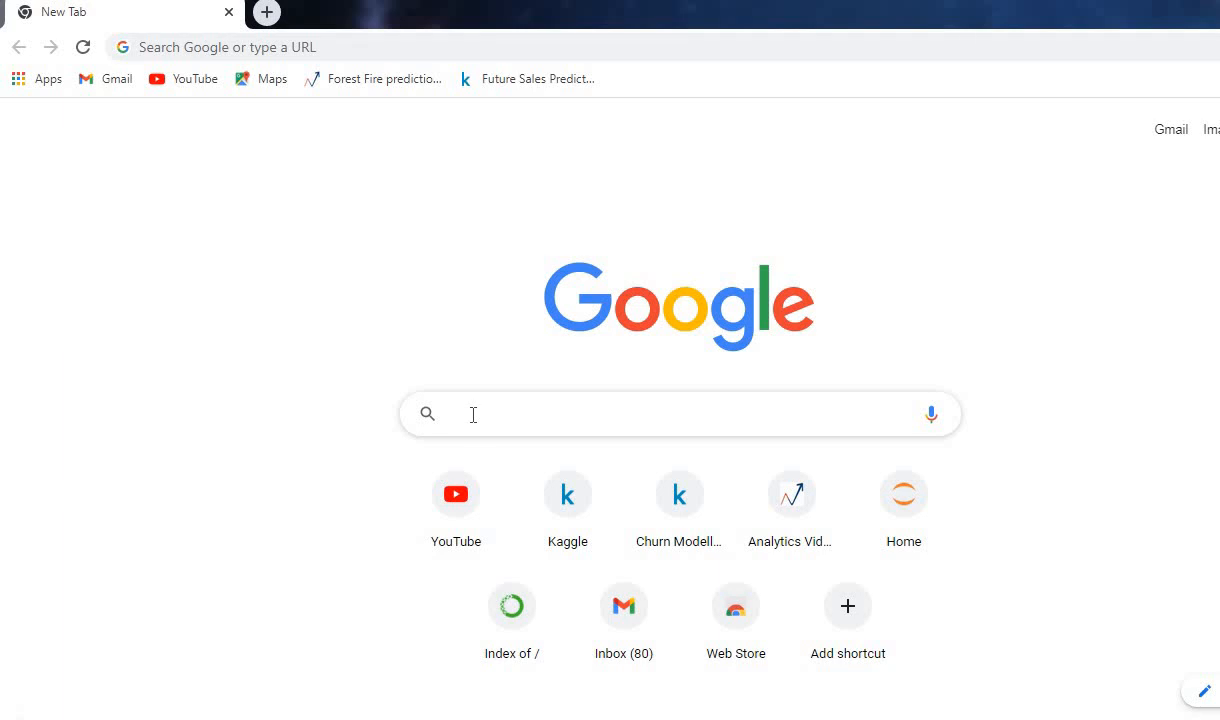
pyautogui.write('https://repo.anaconda.com/archive/')
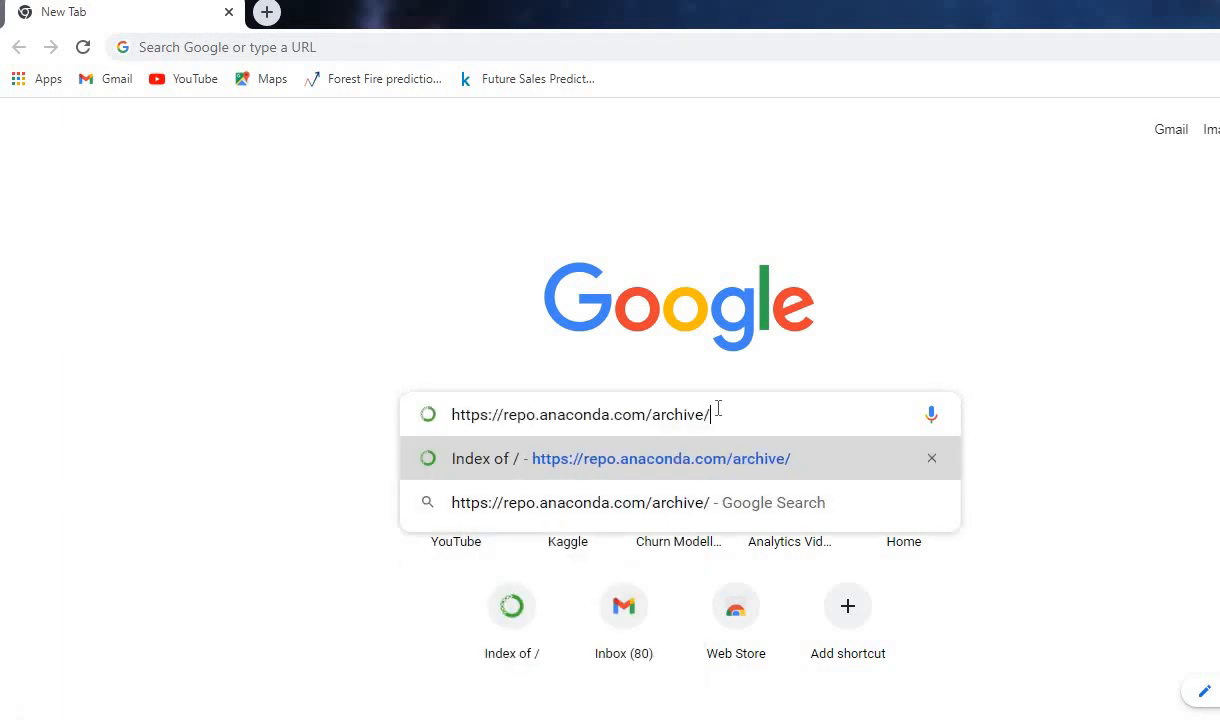
pyautogui.moveTo(676, 448)
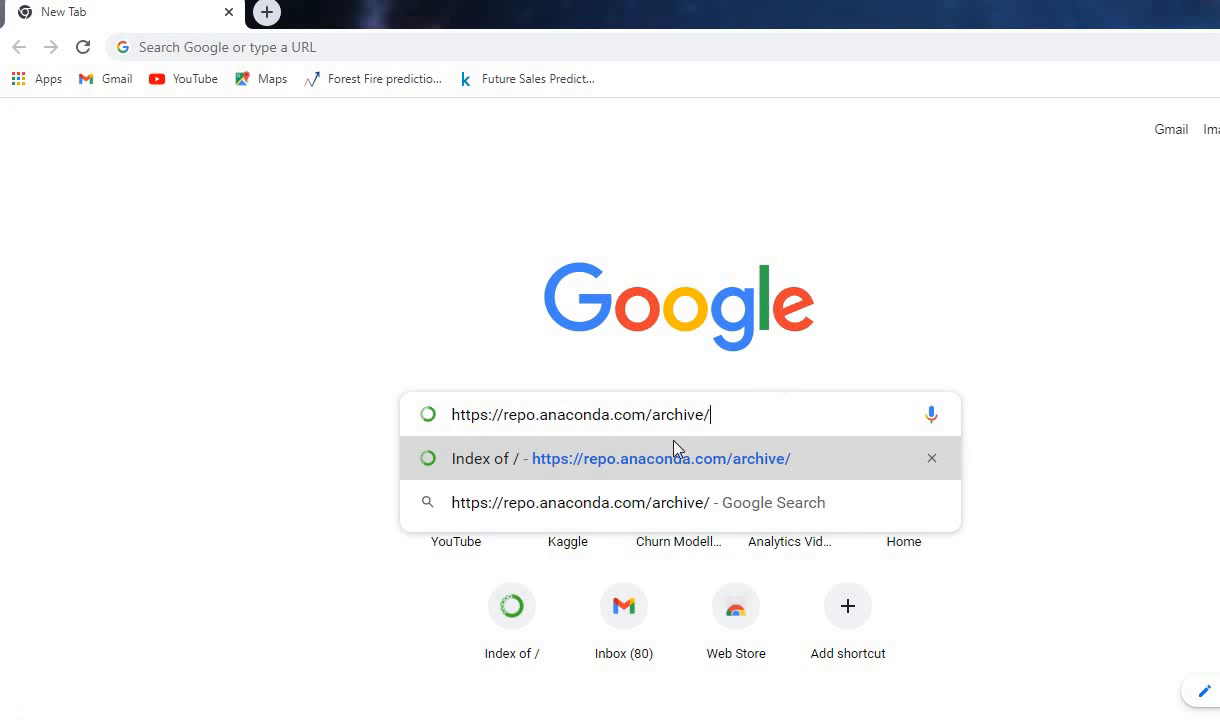
pyautogui.moveTo(564, 468)
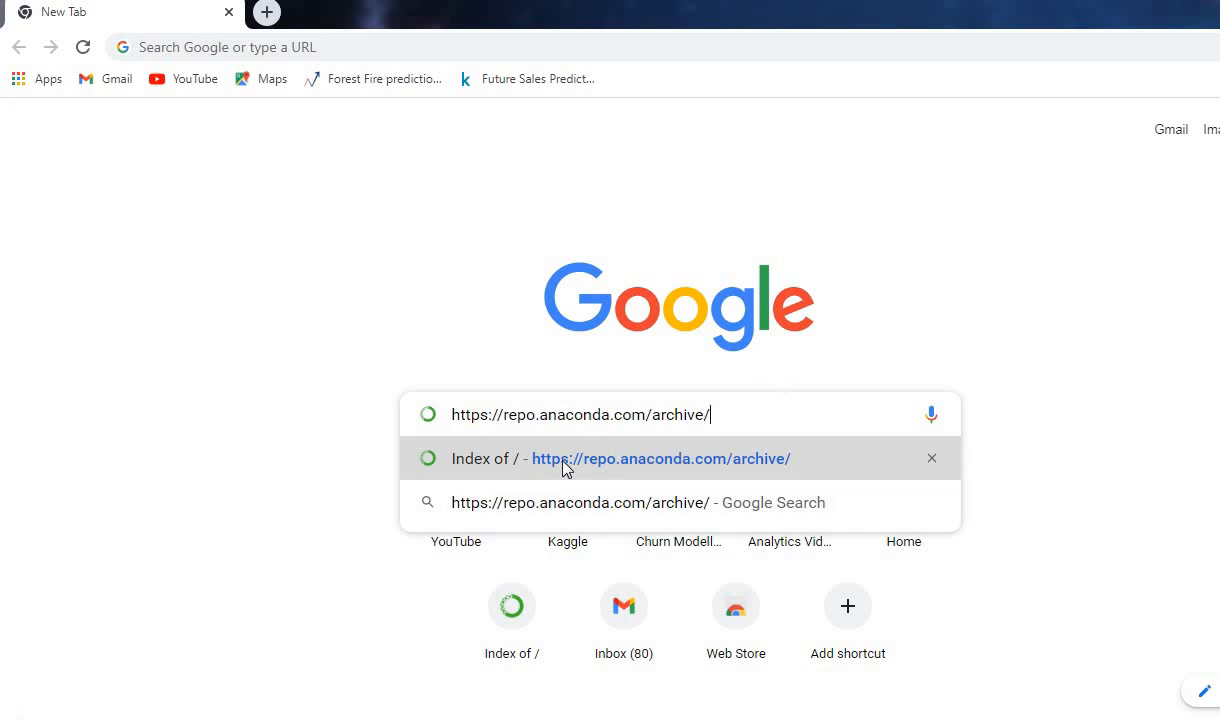
pyautogui.moveTo(600, 466)
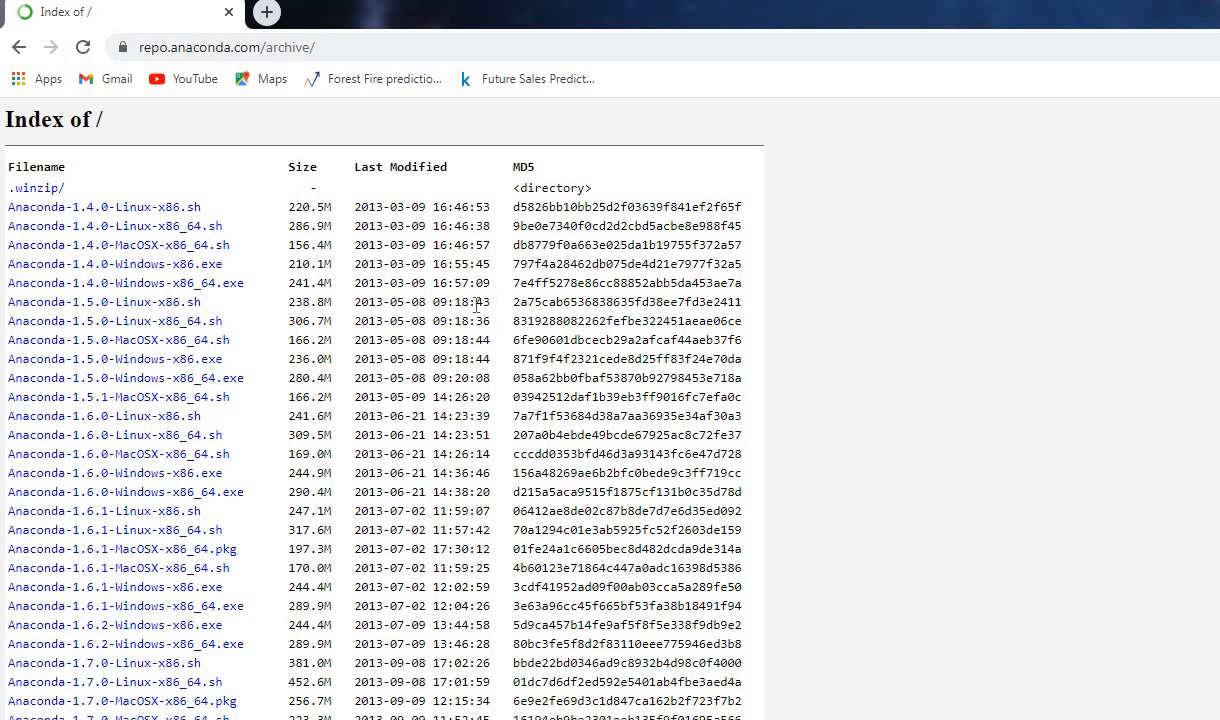
# Scroll the archive index down to the Anaconda3-5.3.1-Windows-x86.exe release.
pyautogui.scroll(-3)
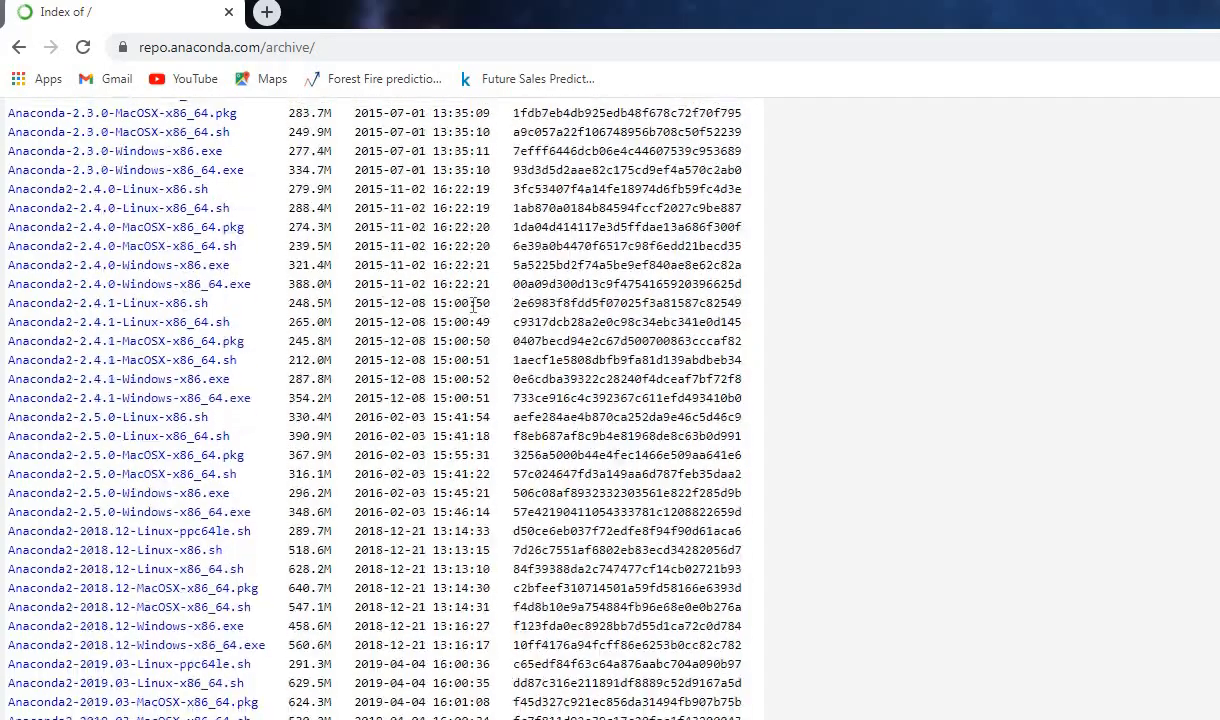
pyautogui.scroll(-3)
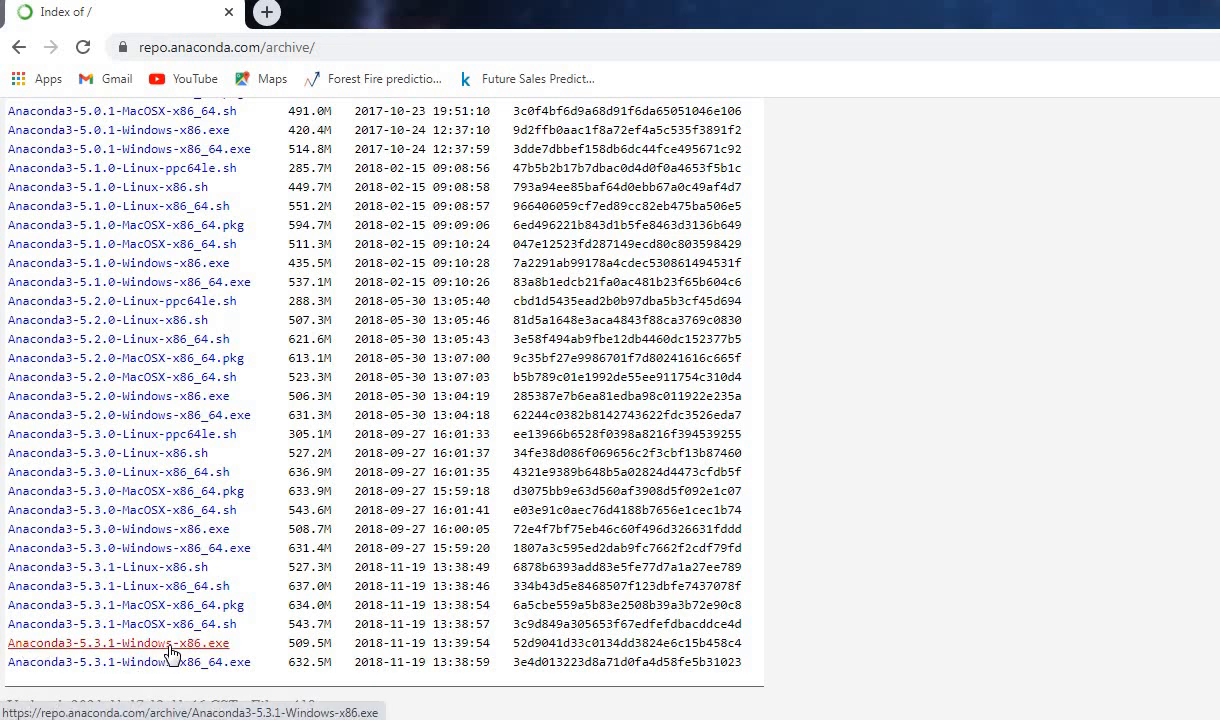
pyautogui.moveTo(90, 650)
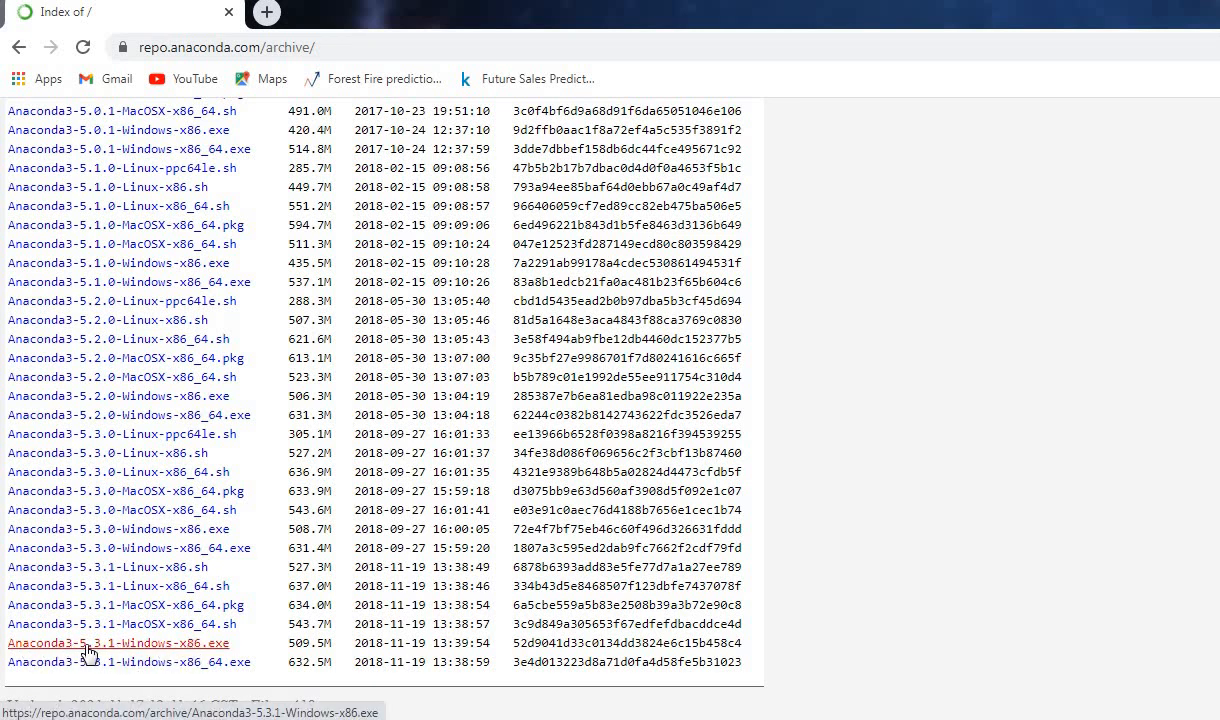
pyautogui.moveTo(62, 656)
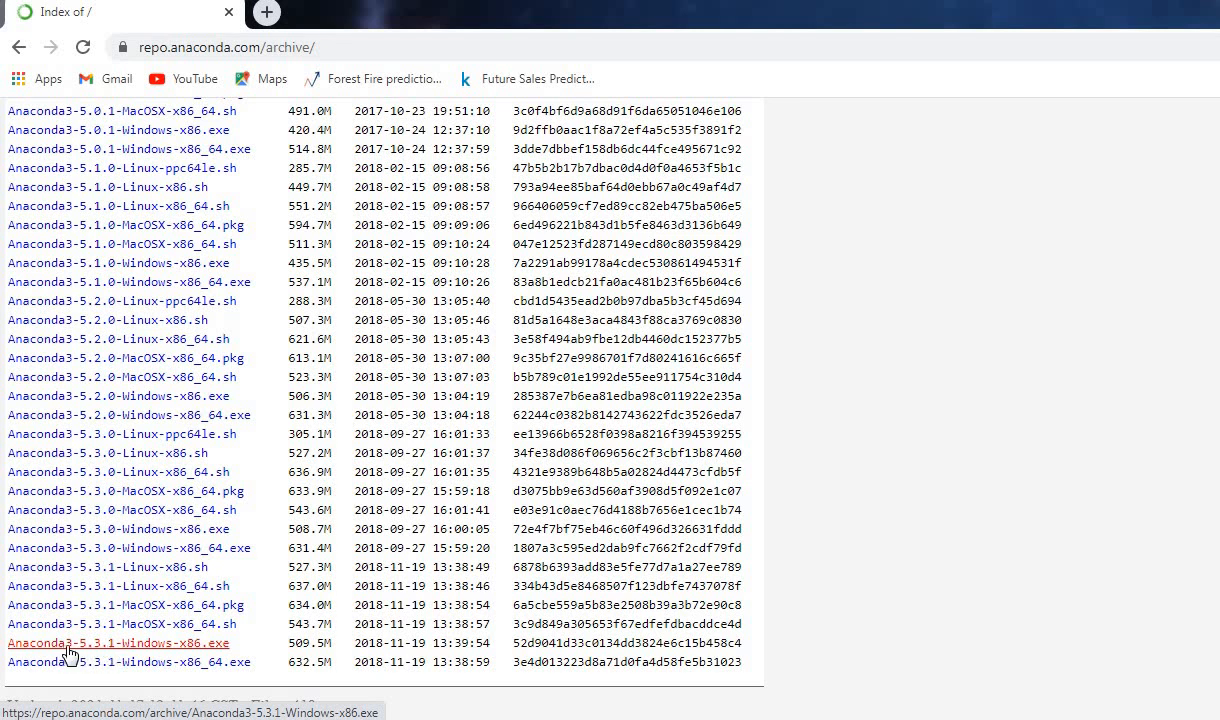
pyautogui.moveTo(988, 336)
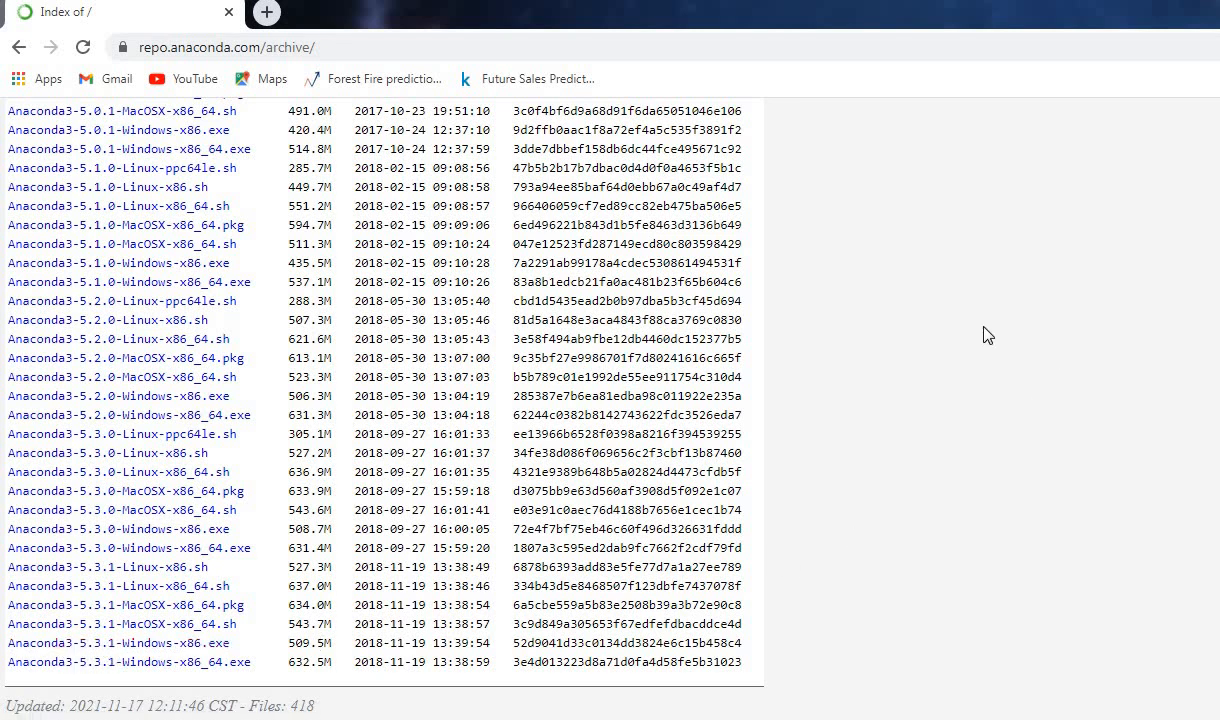